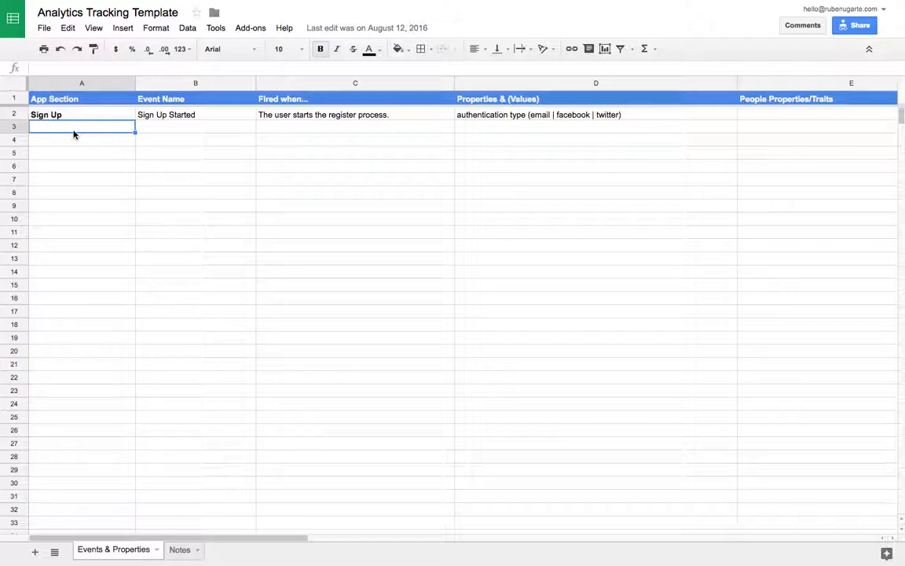
mouse_move(224, 348)
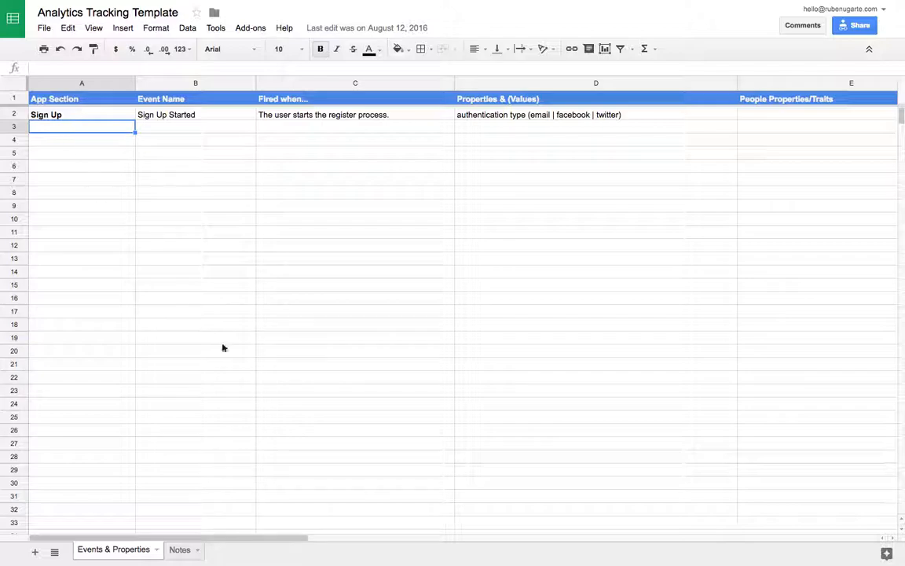
Select cell B3 below Sign Up Started to enter 'sign up started' in lowercase.
click(194, 337)
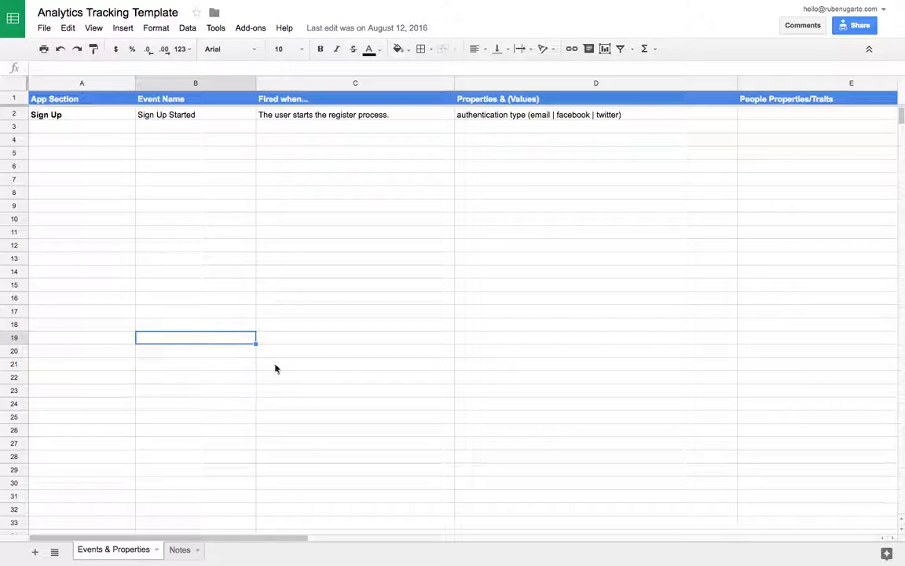
click(195, 258)
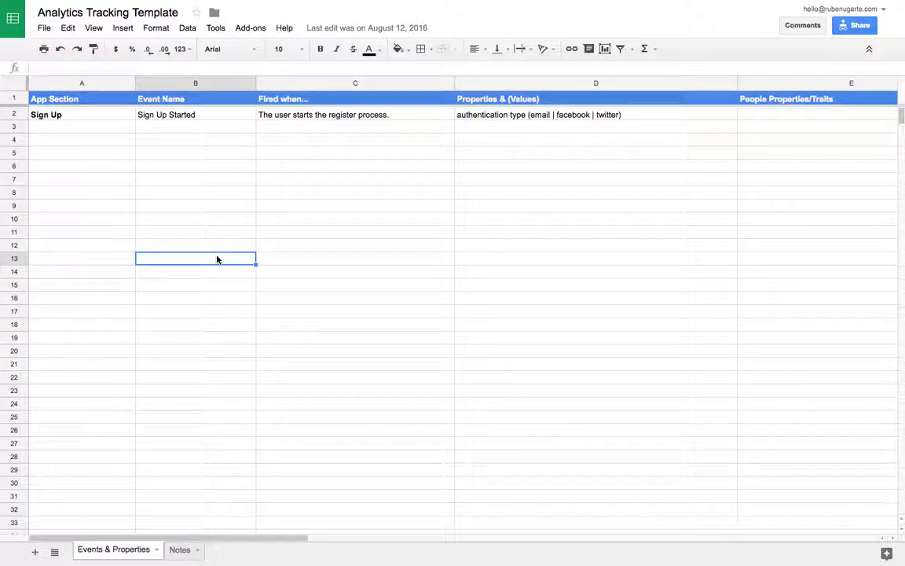
mouse_move(194, 190)
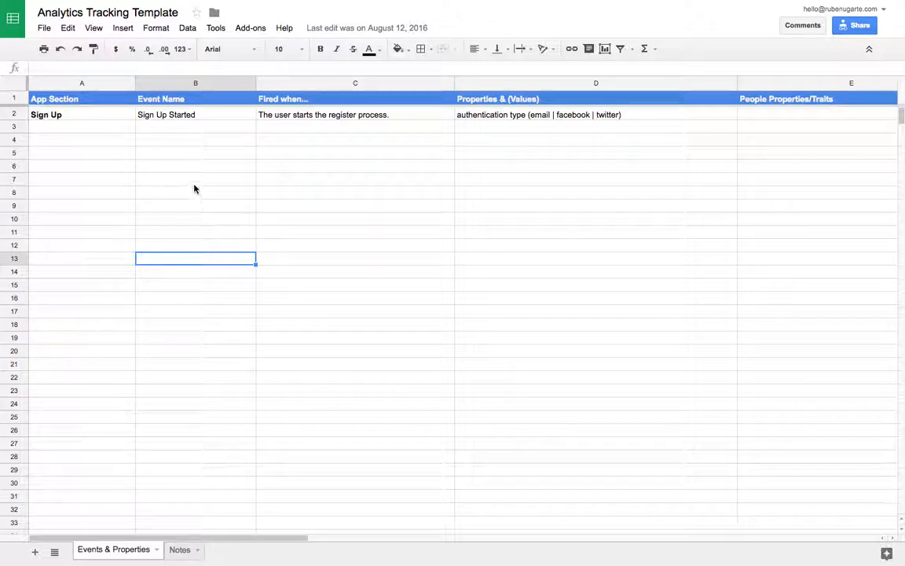
click(195, 179)
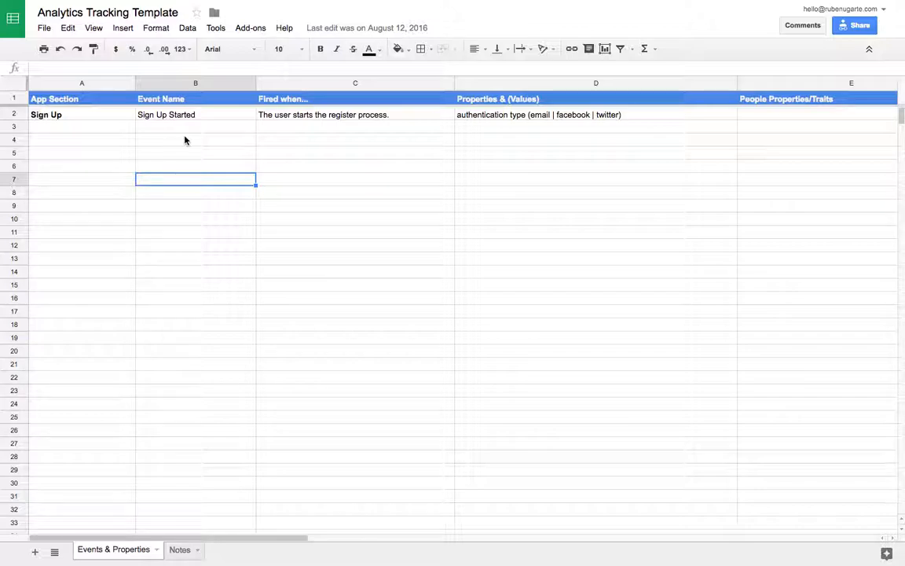
click(195, 115)
text(sign up started)
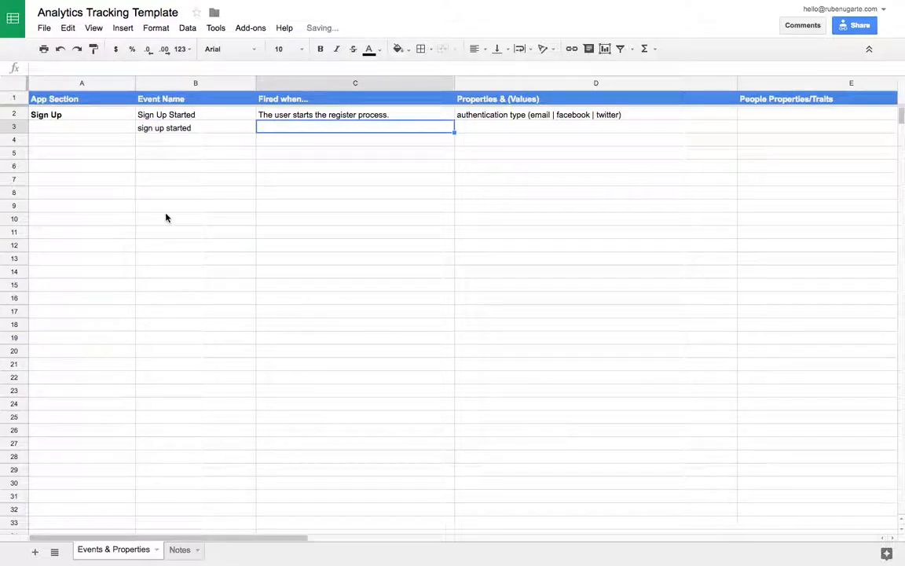
Select B2:B3, then clear the lowercase 'sign up started' entry from B3.
click(195, 128)
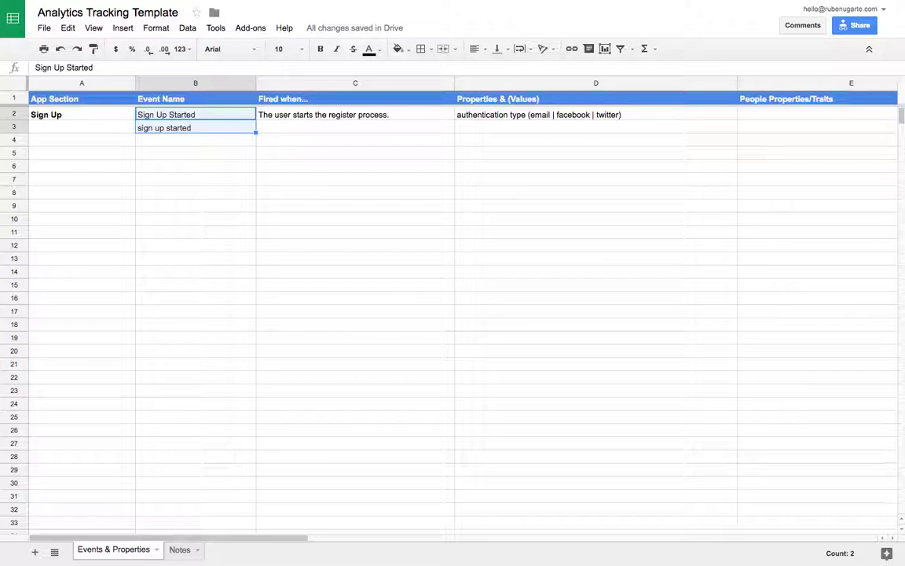
click(194, 128)
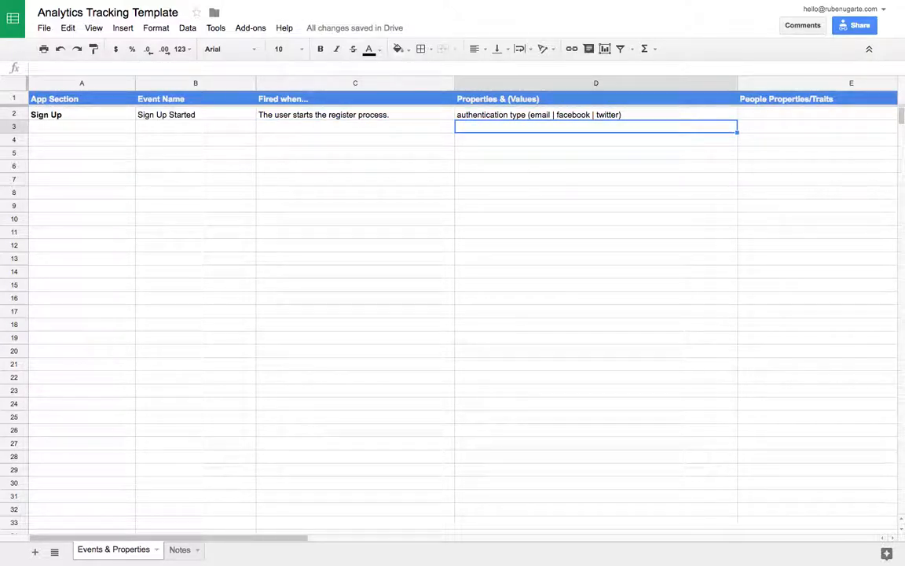
click(81, 126)
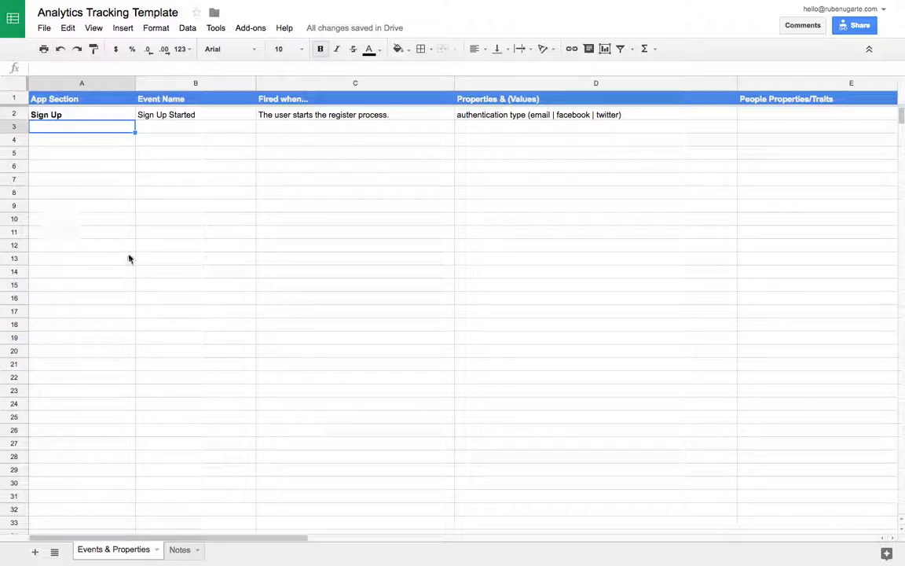
click(195, 297)
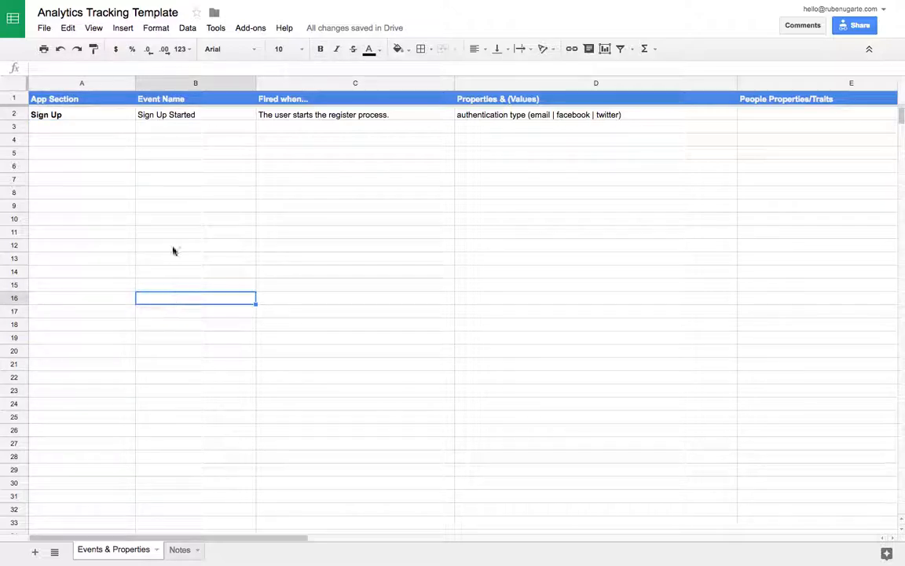
click(195, 218)
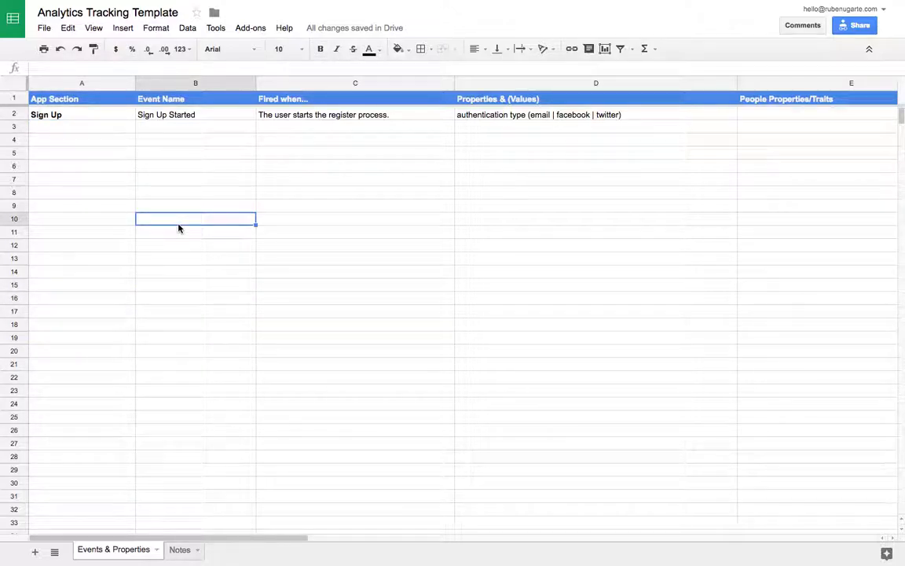
click(82, 152)
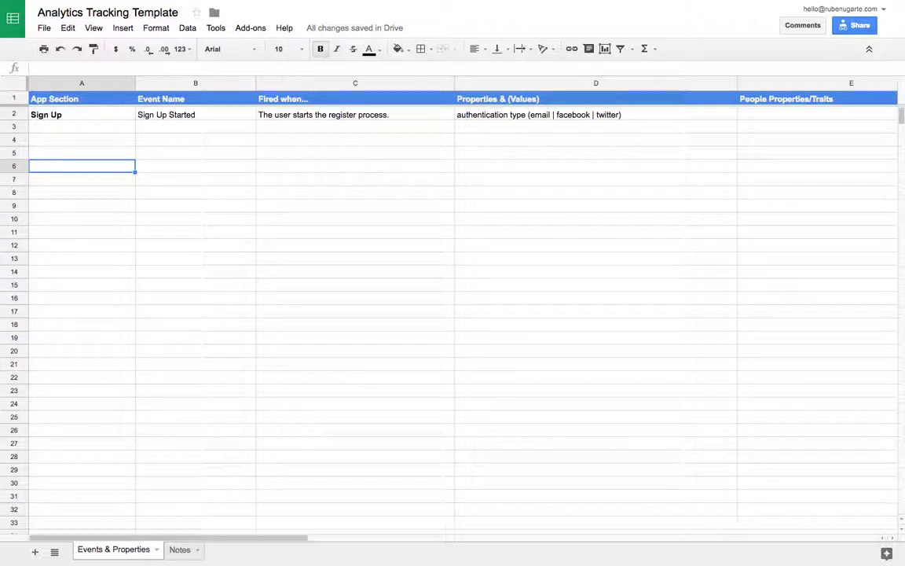
click(81, 152)
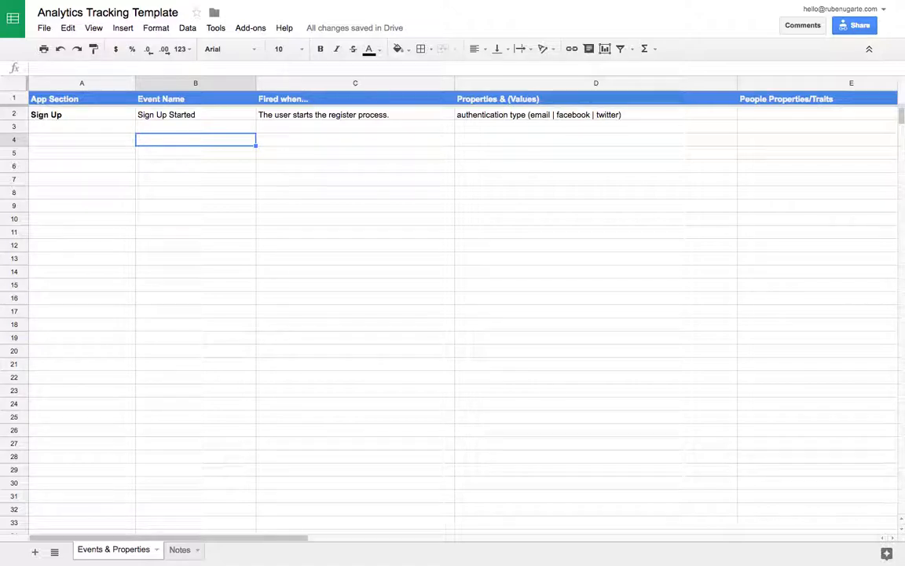
Enter the Viewed Sign Up Page event, described as 'The user views the signup page'.
text(Viewed Si)
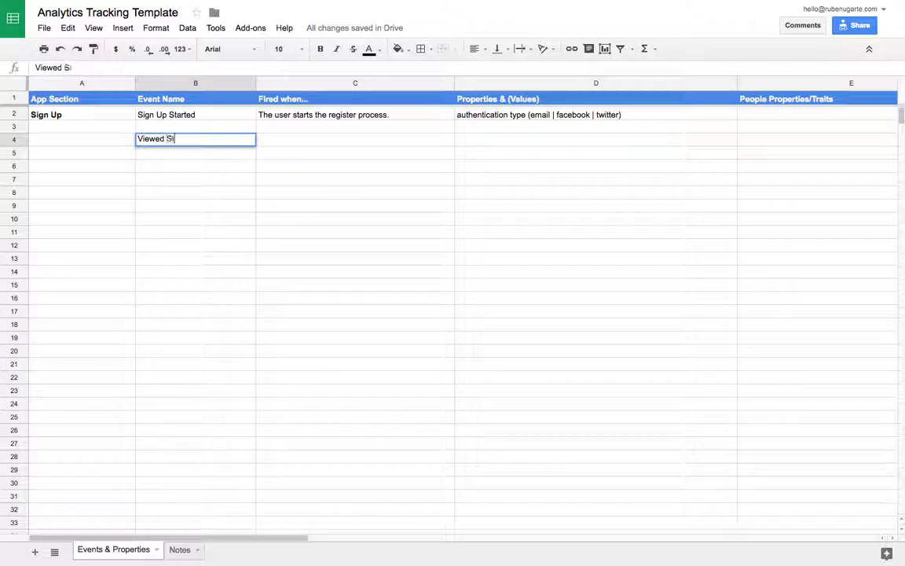
text(gn U)
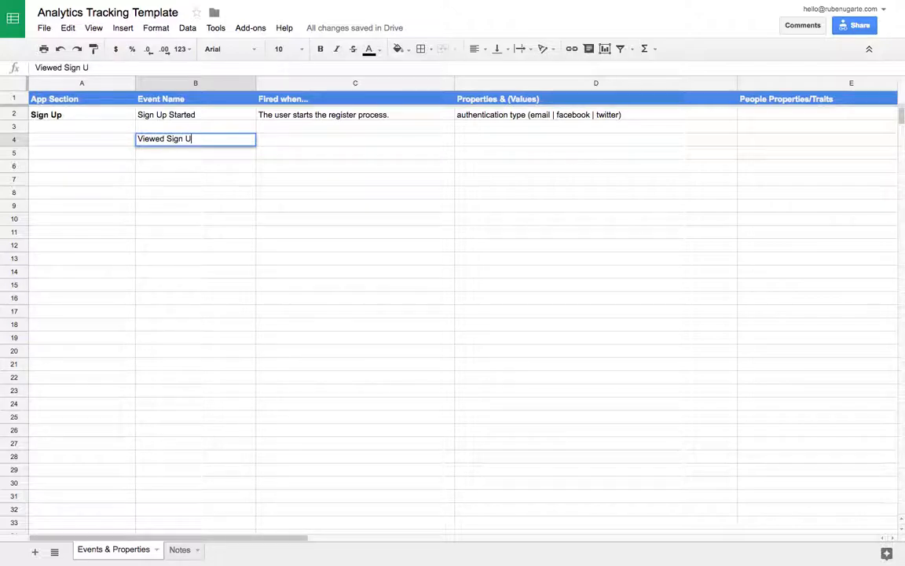
key(Tab)
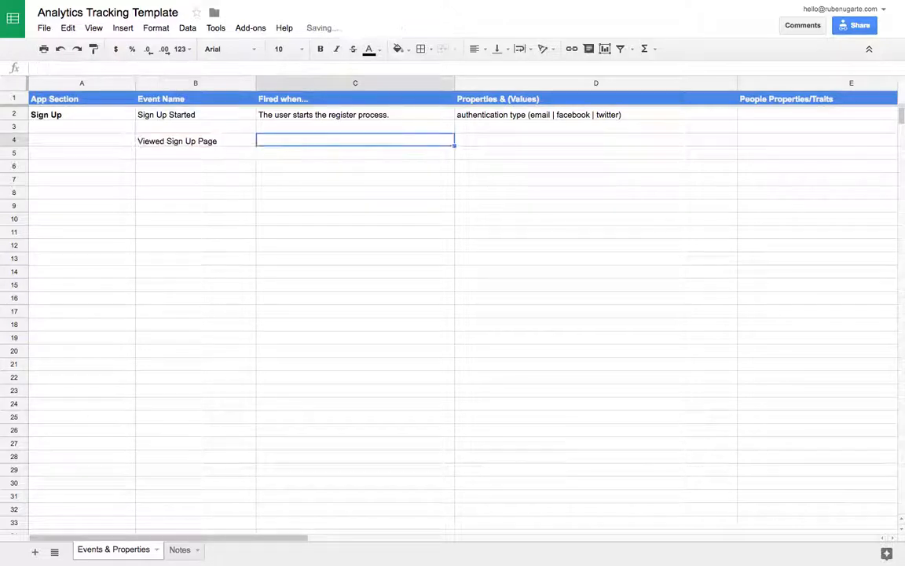
text(The user)
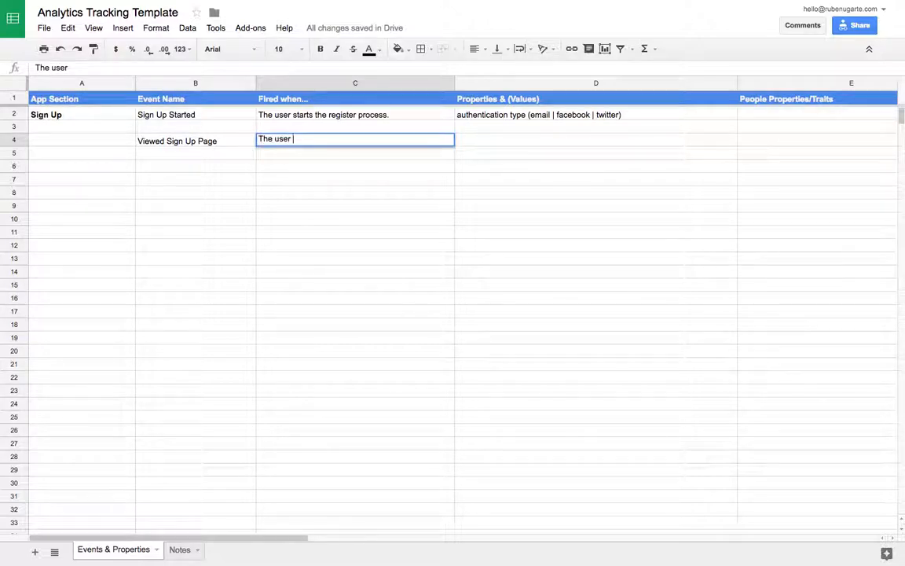
text(views)
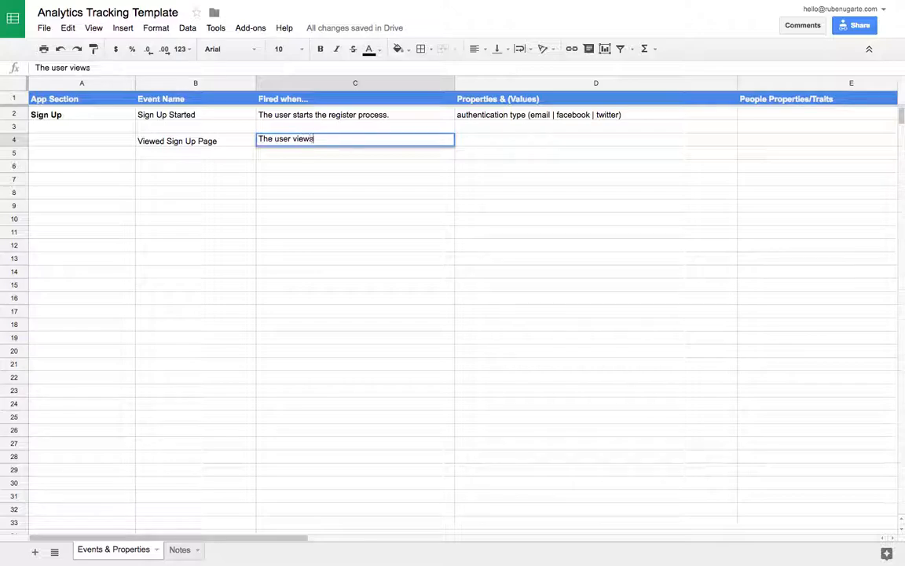
text(the signup page.)
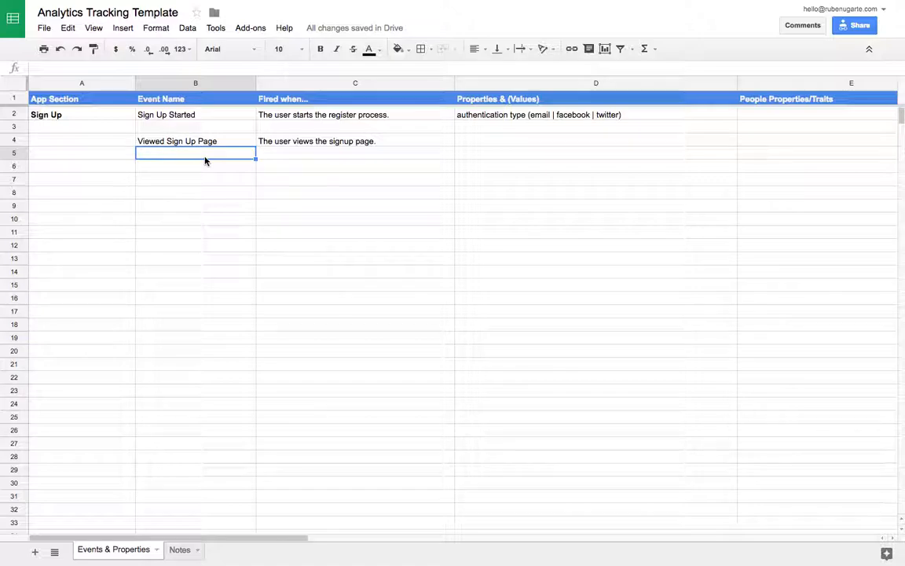
Enter the Sign Up and Confirmed Email Address event names.
text(Sign Up)
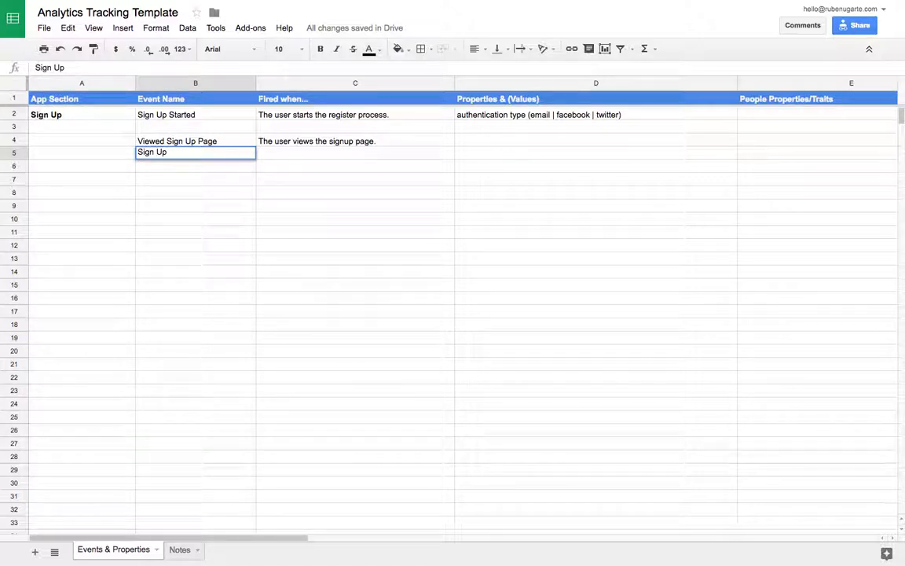
text(P)
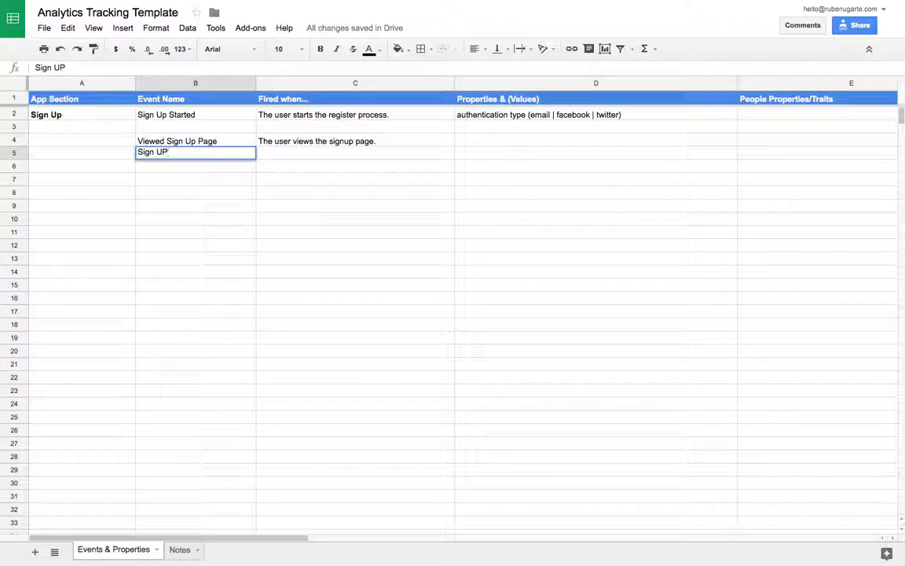
key(enter)
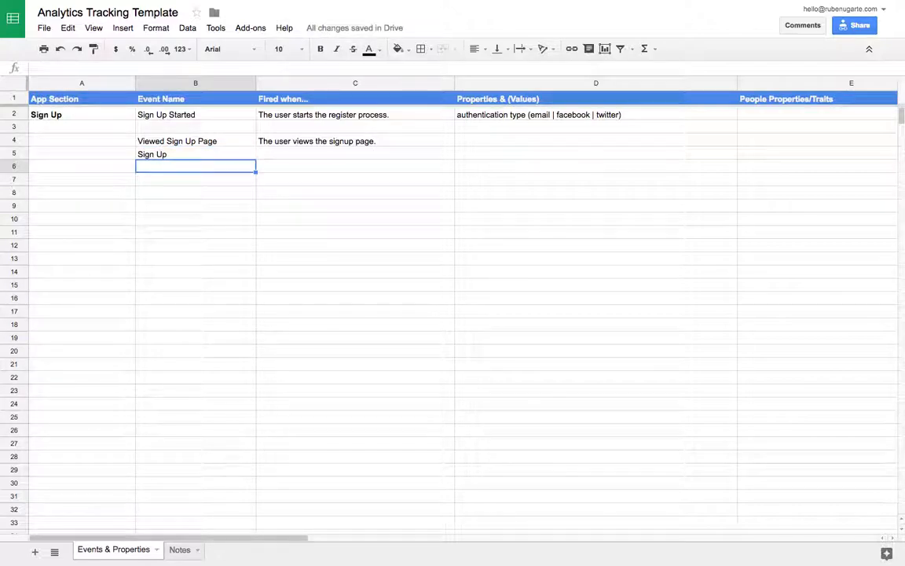
text(Confirme)
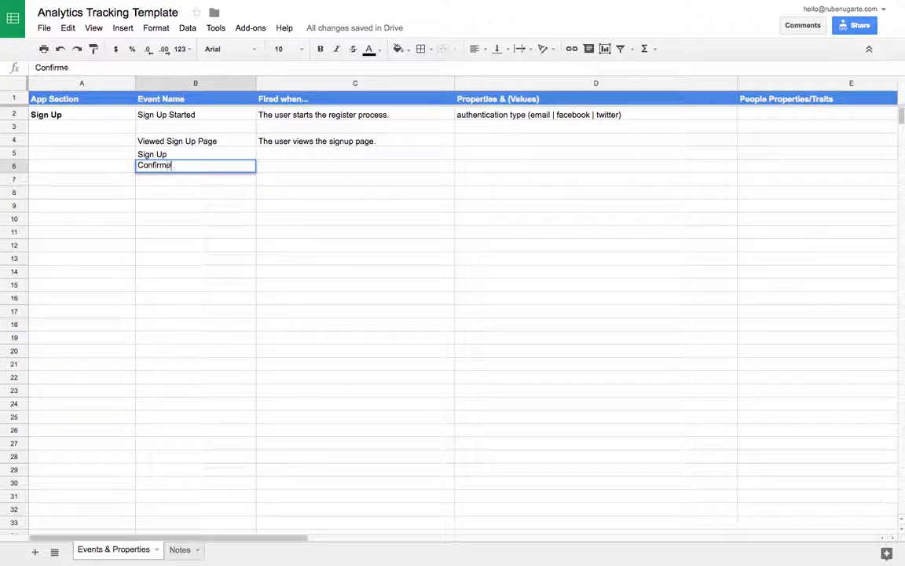
text(d Email Address)
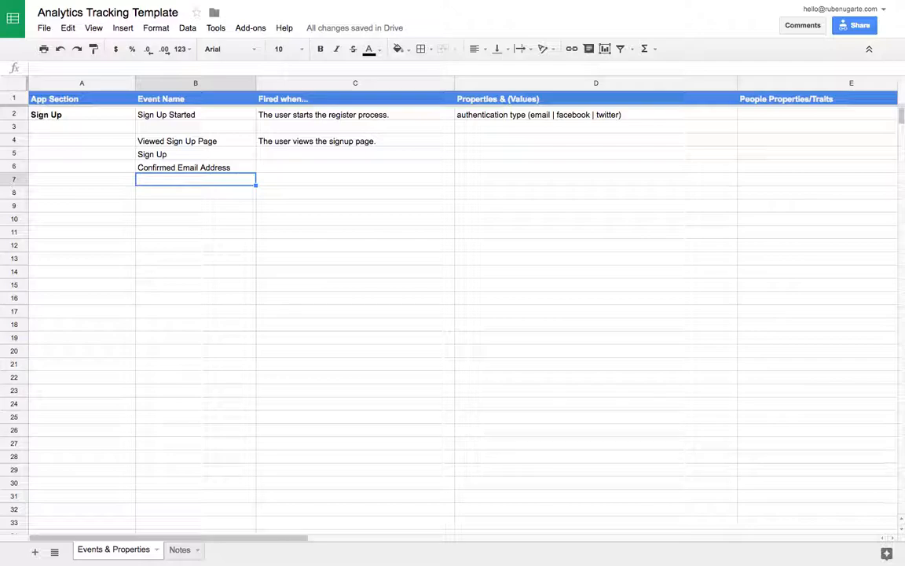
Enter the Completed Their Profile and Upload a Video event names.
text(Com)
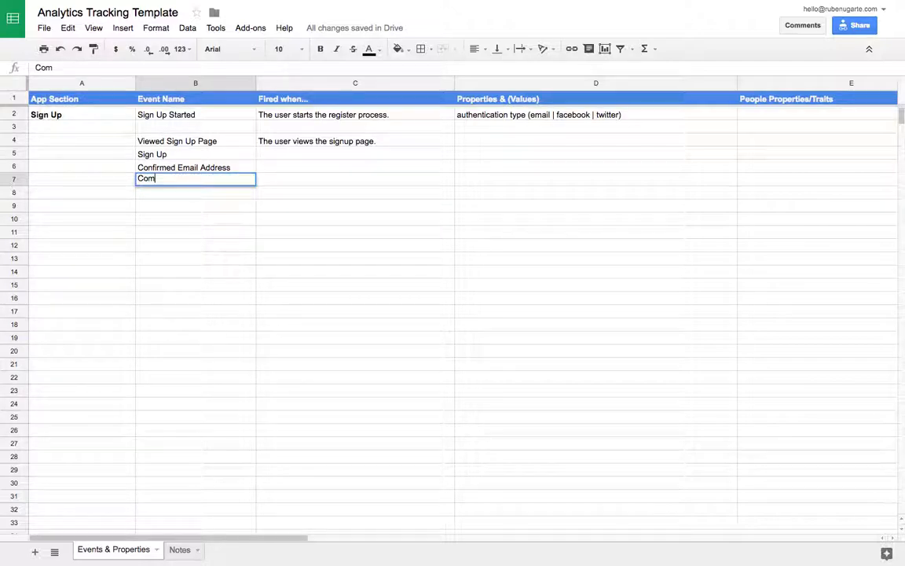
text(pleted)
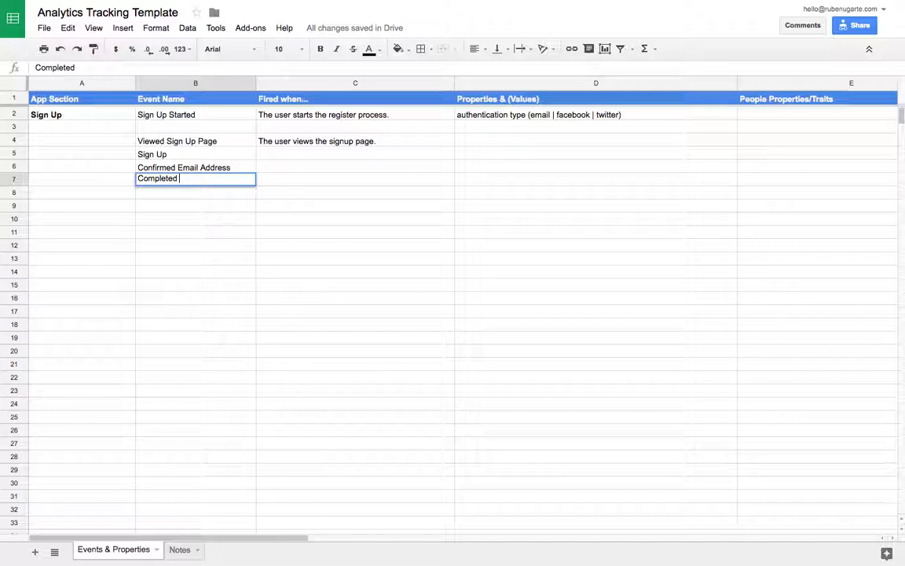
text(th)
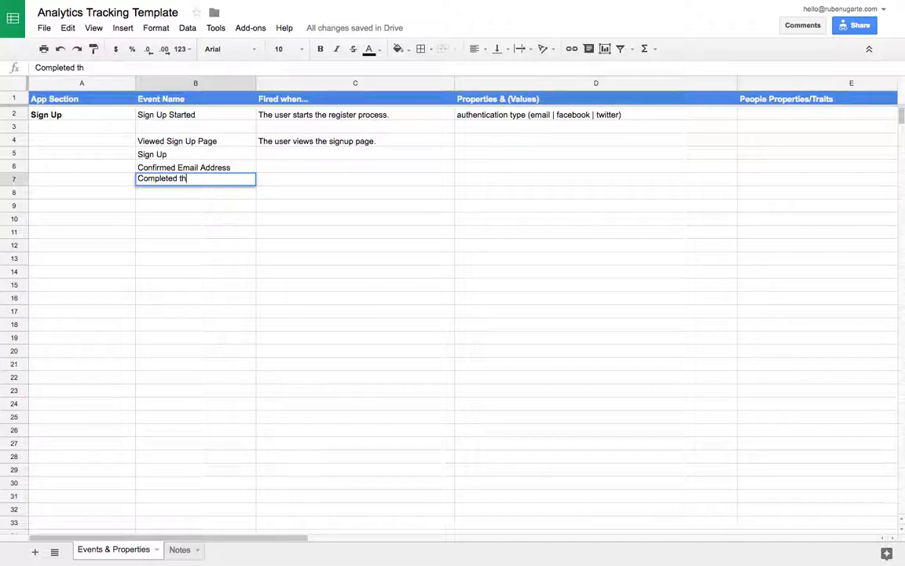
text(eir Profile)
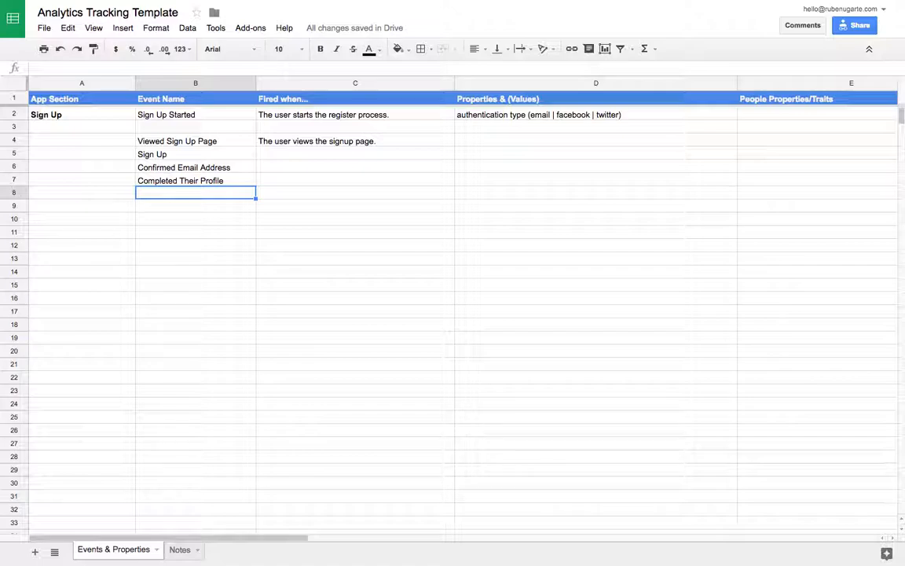
text(Uploa)
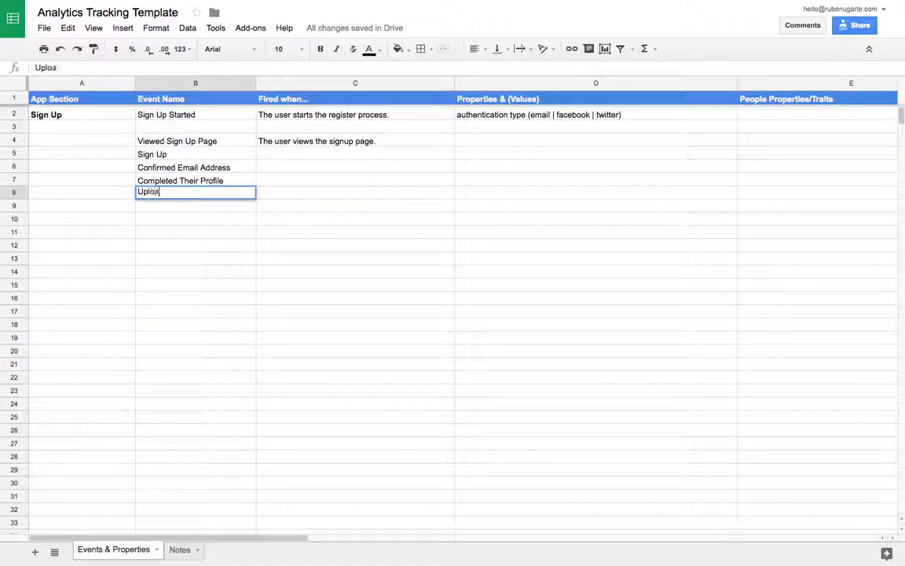
text(d a Video)
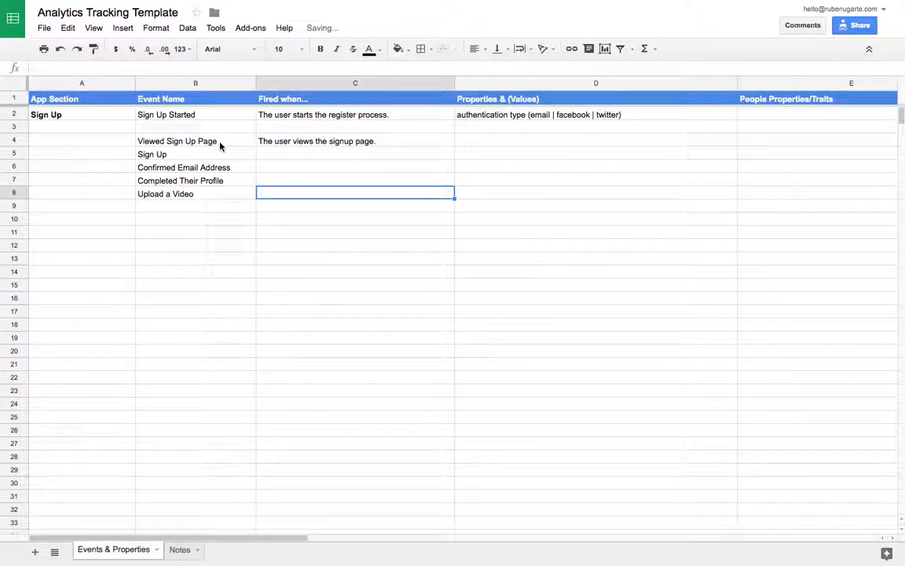
Enter 'Updated Settings' in B10, then review the Viewed Sign Up Page and Sign Up property cells.
click(196, 231)
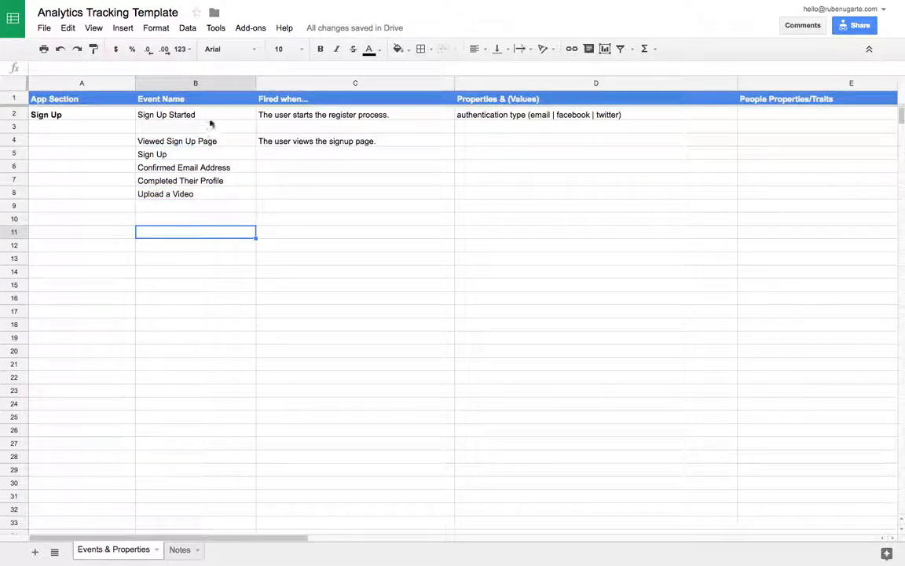
mouse_move(234, 320)
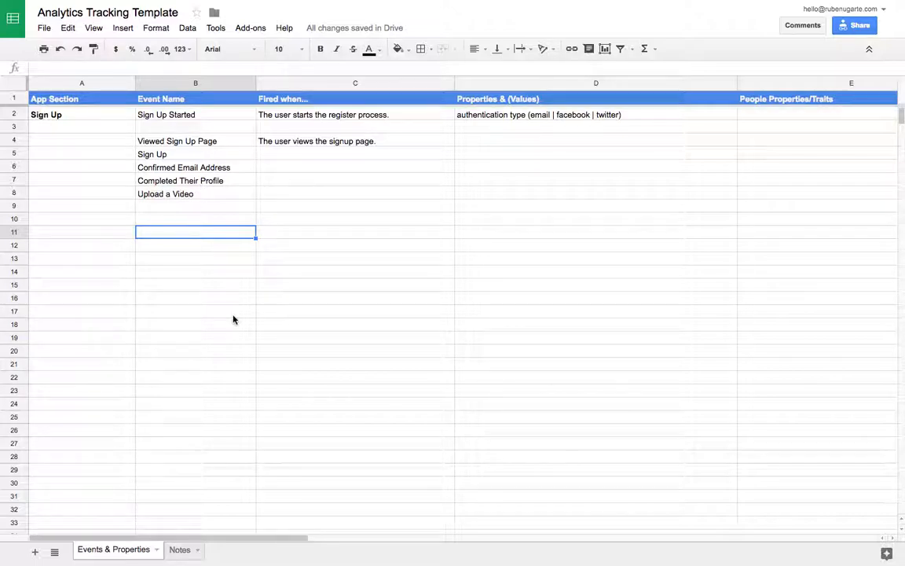
click(195, 311)
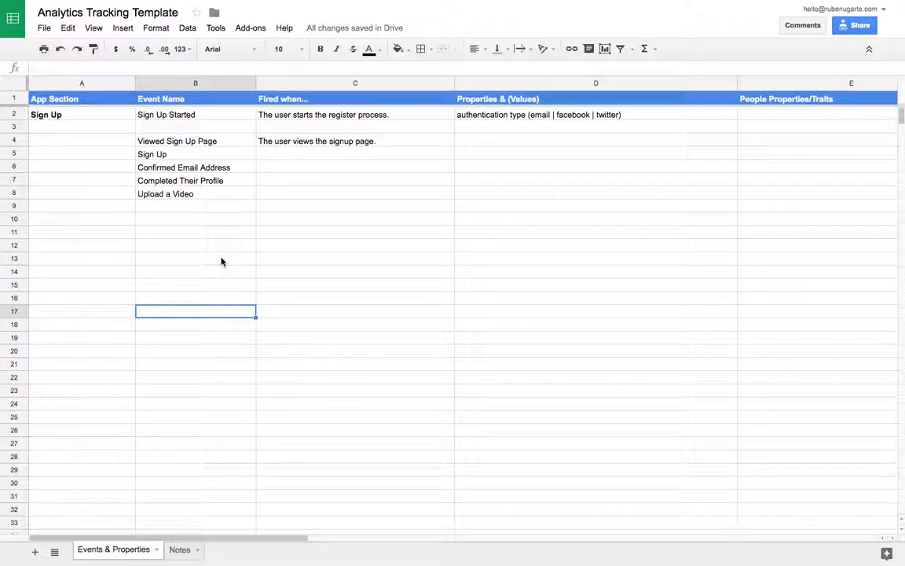
click(195, 218)
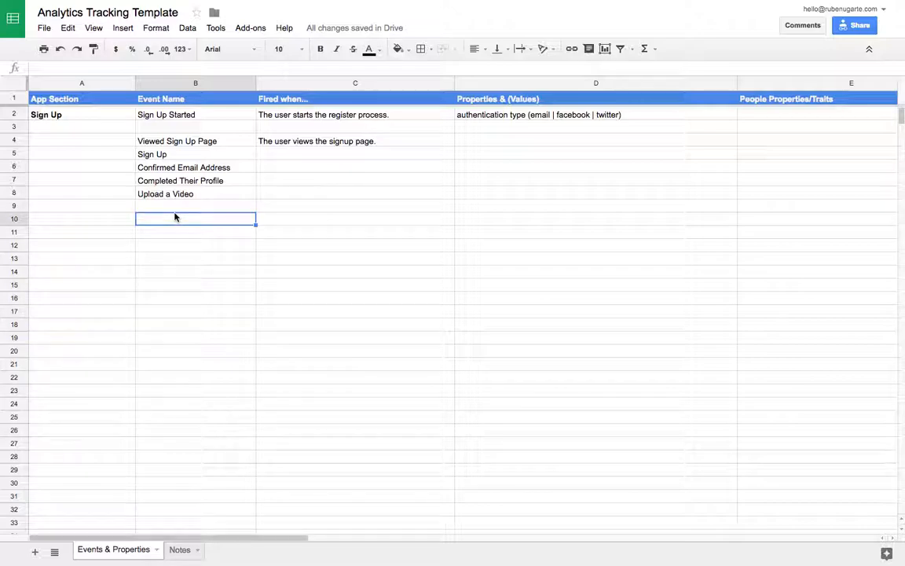
text(Updated Settings)
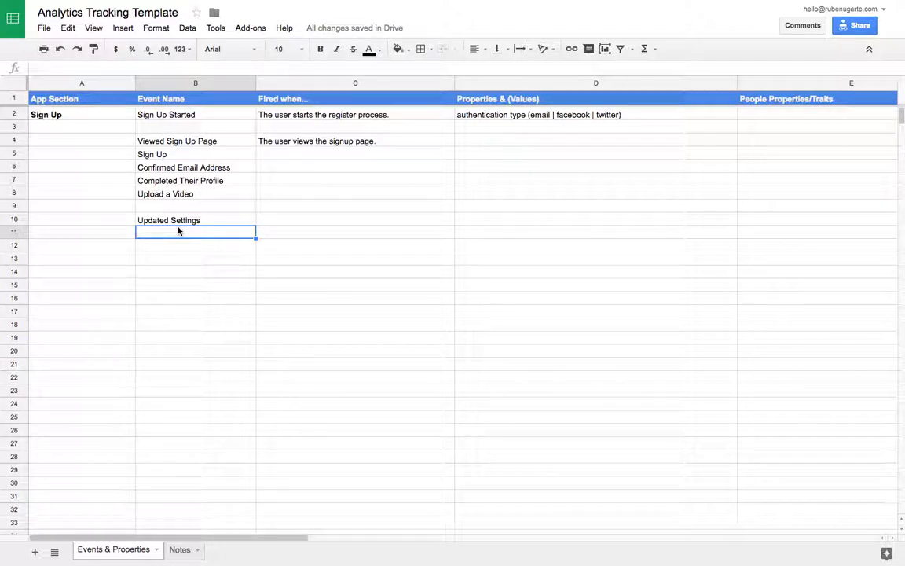
mouse_move(379, 152)
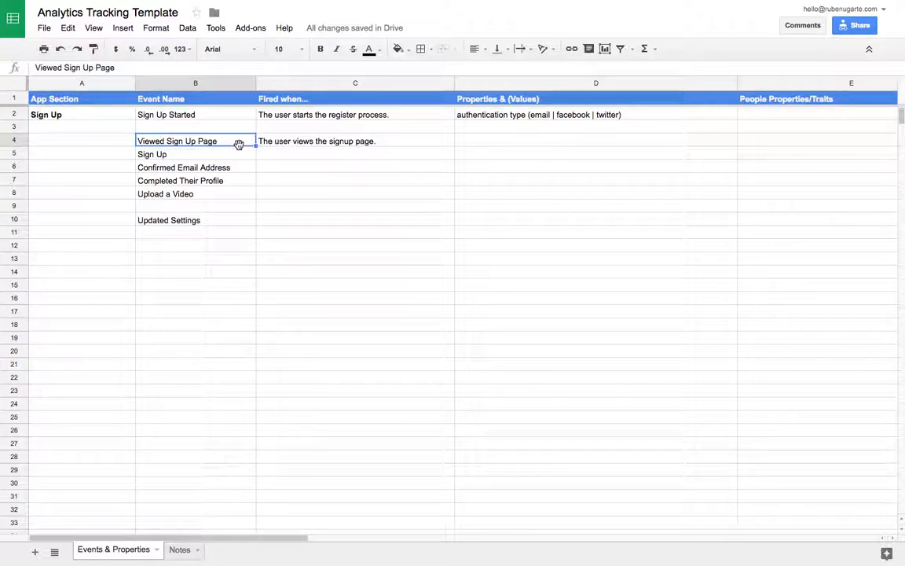
click(595, 141)
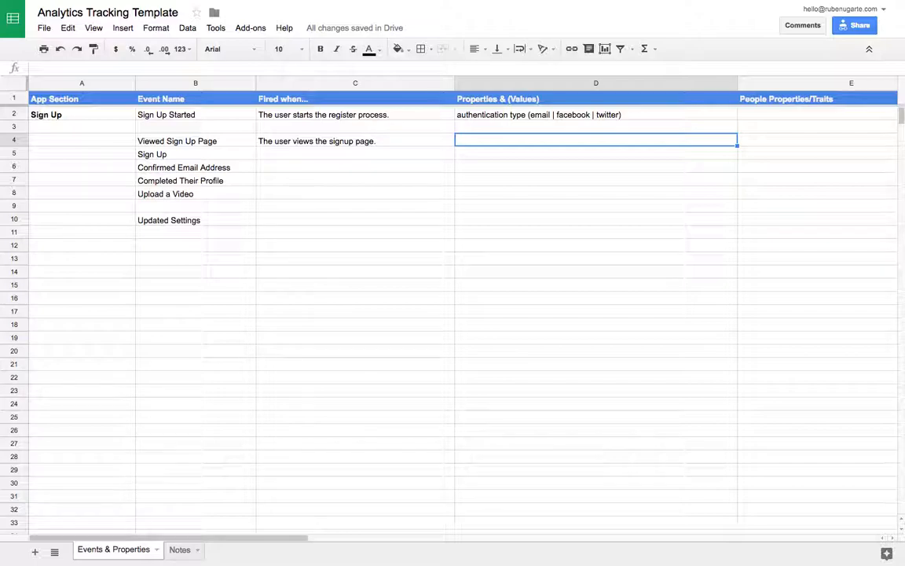
click(595, 153)
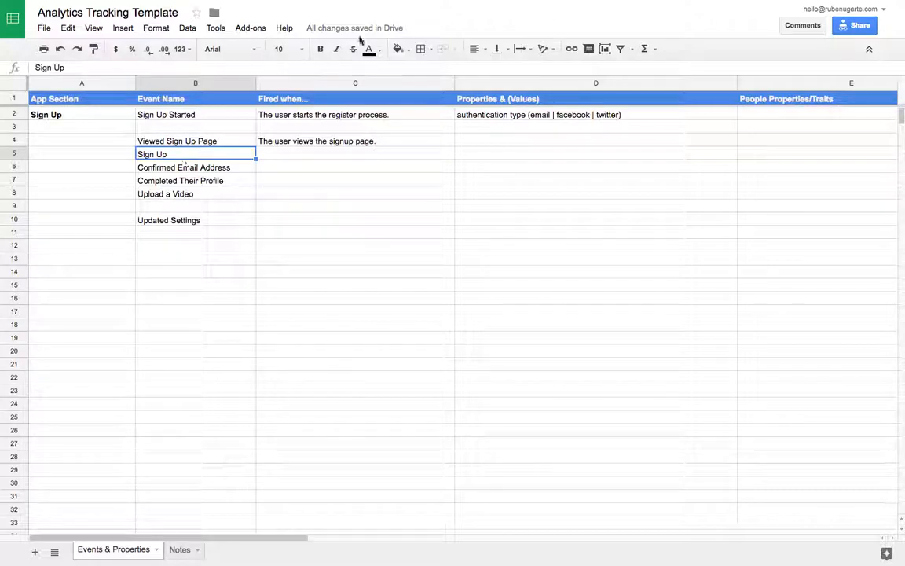
click(596, 115)
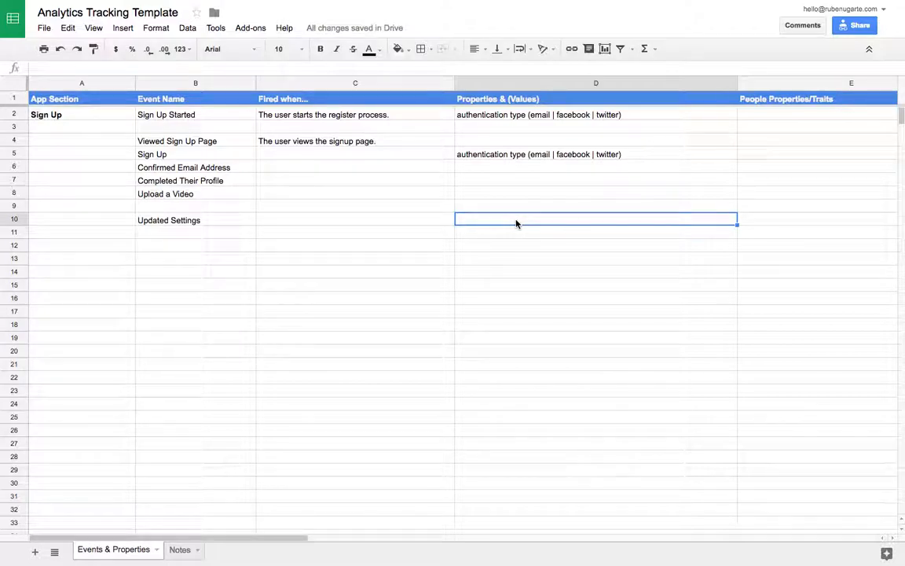
Check Sign Up's property in D5 and consult the Notes sheet on pipe-separated values.
click(596, 154)
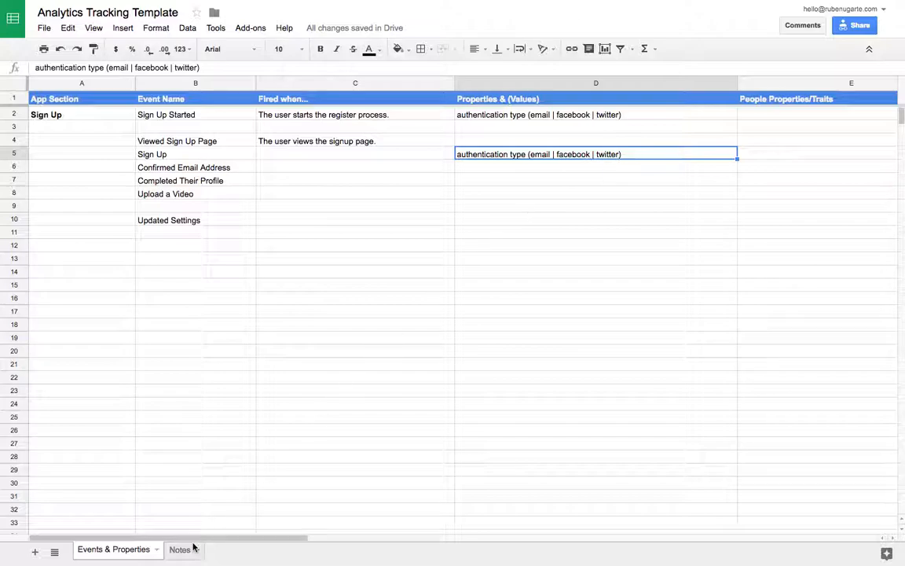
click(180, 549)
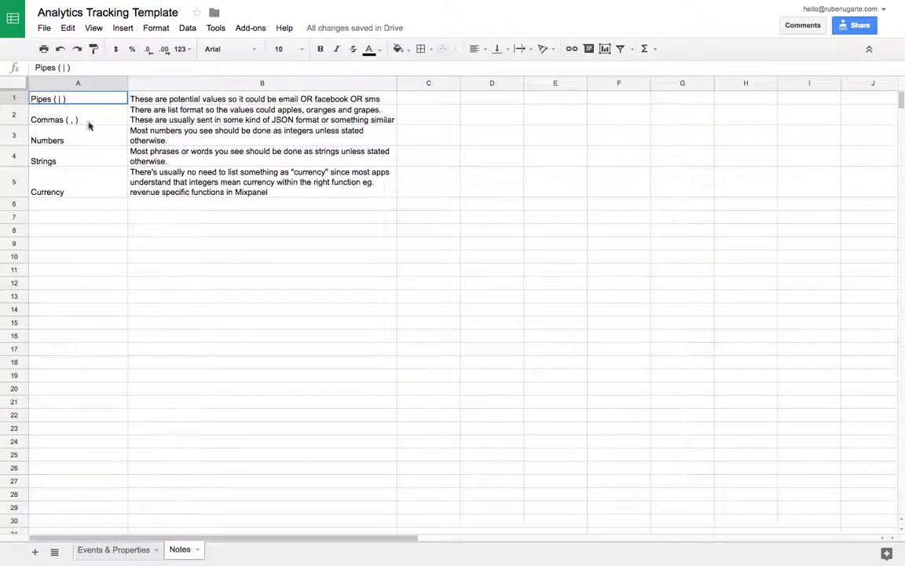
mouse_move(157, 181)
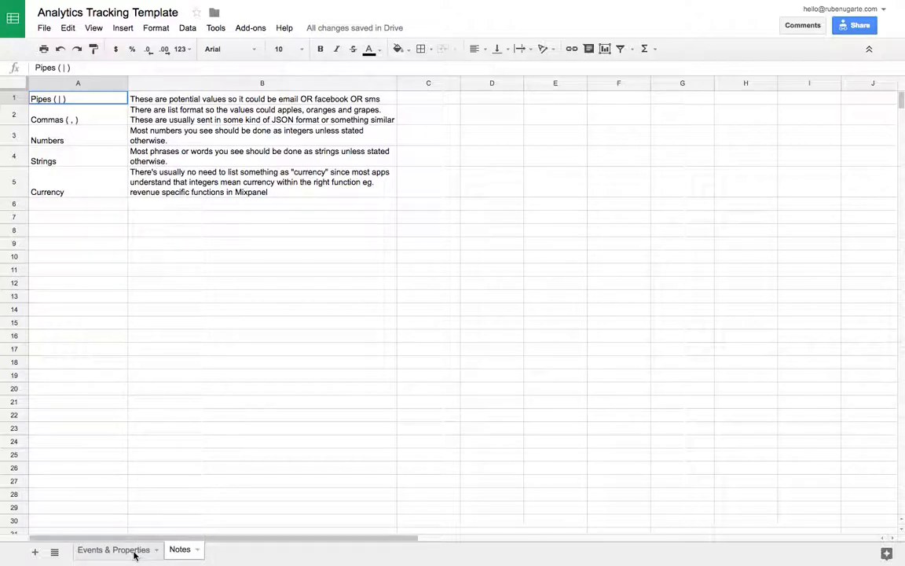
click(113, 550)
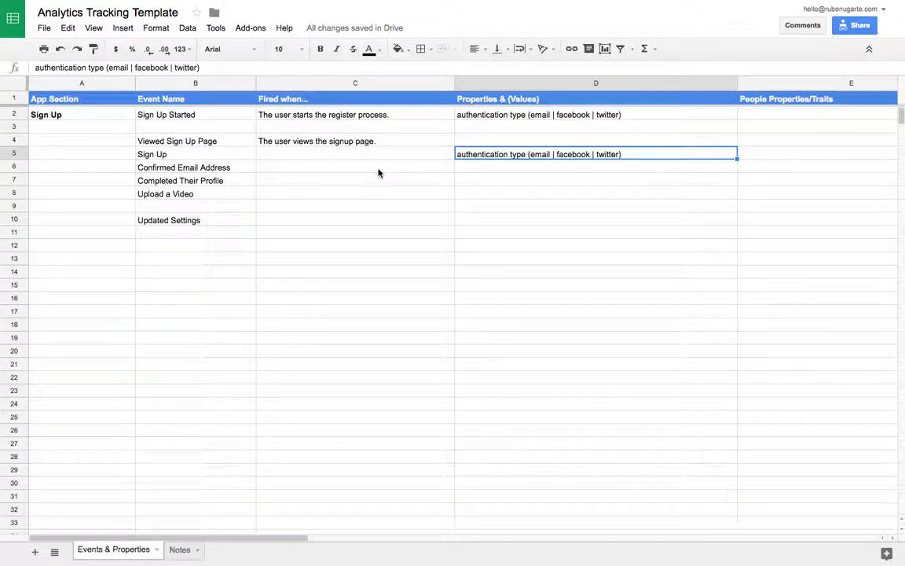
Enter 'added headshot (true | false)' in D7 for Completed Their Profile.
click(595, 166)
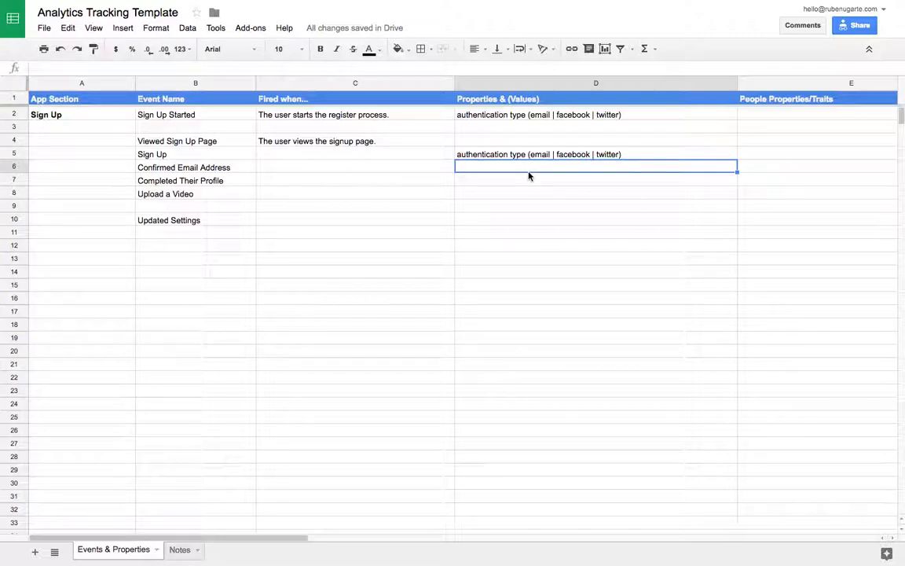
click(595, 179)
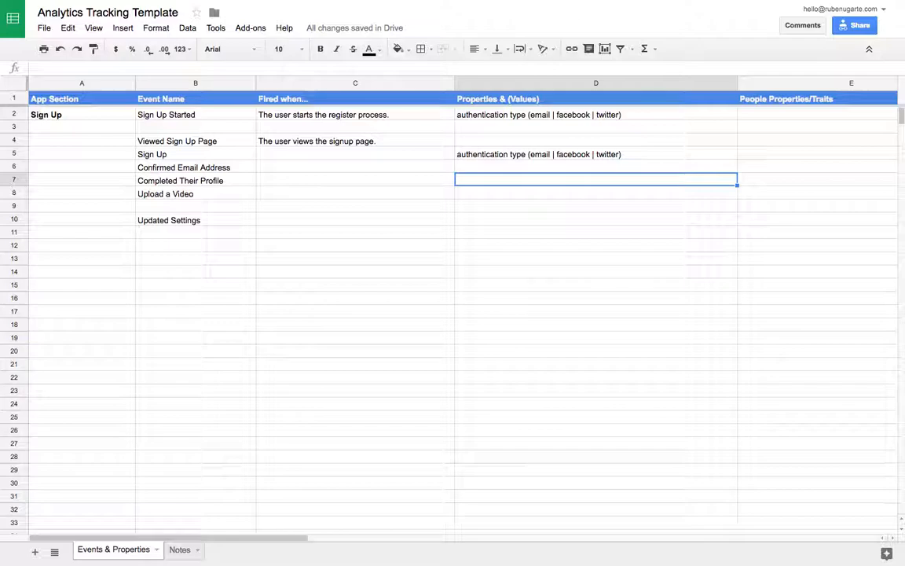
text(added hea)
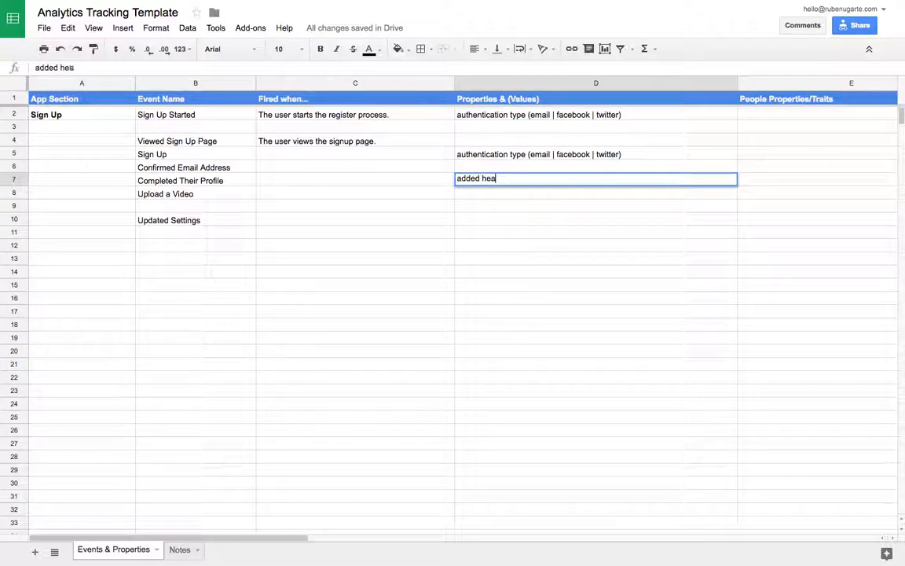
text(dshot (true)
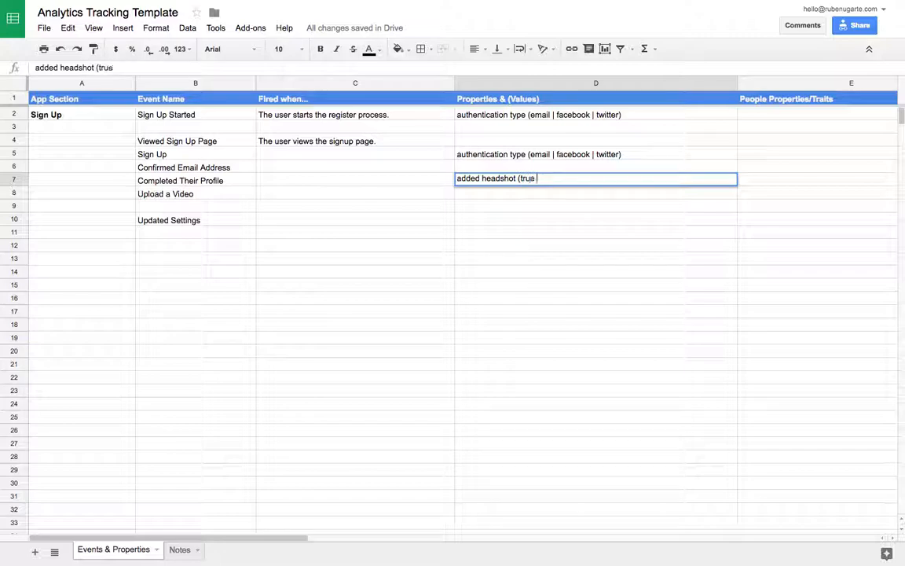
text(| false))
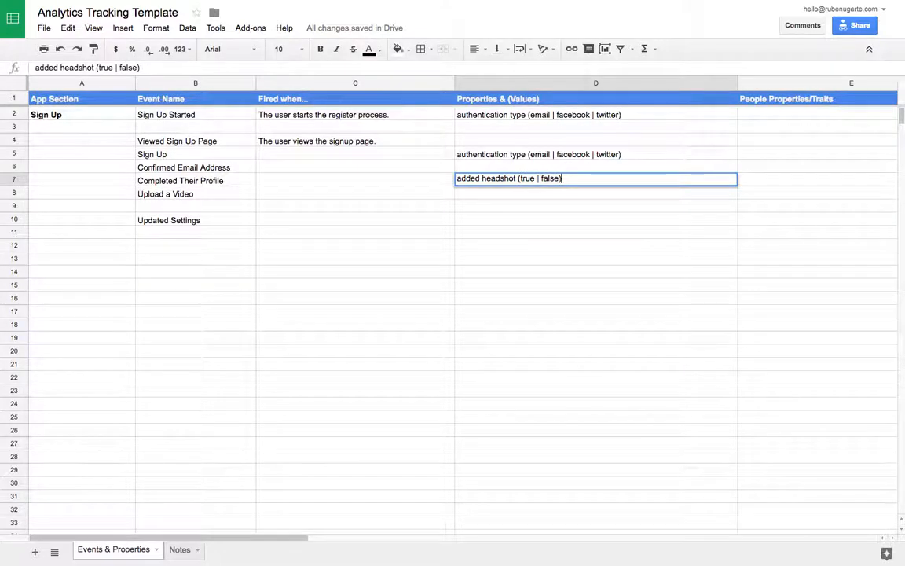
key(tab)
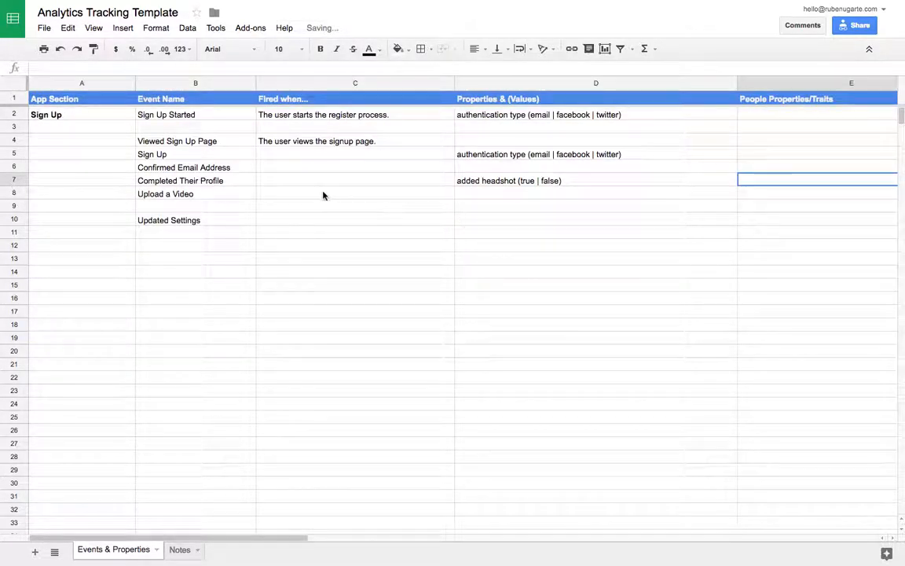
click(595, 192)
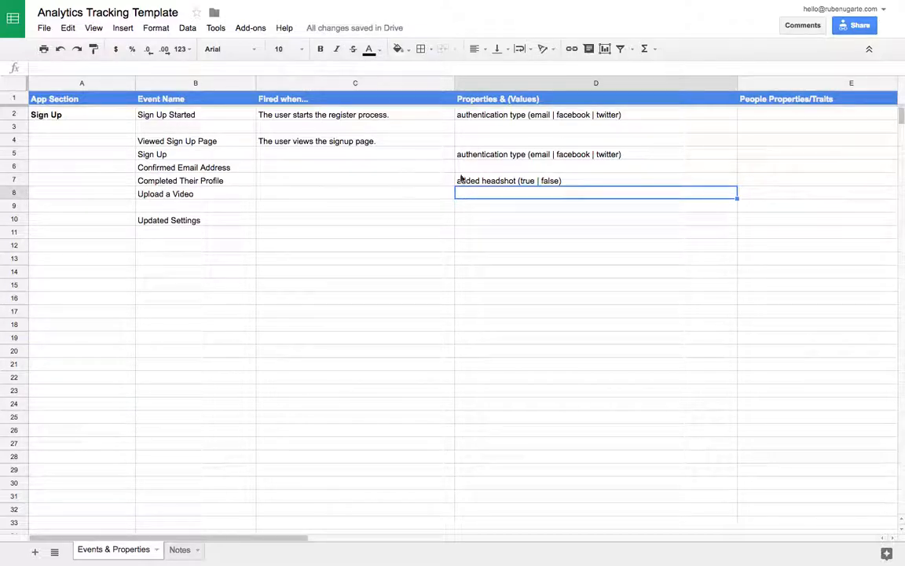
mouse_move(550, 209)
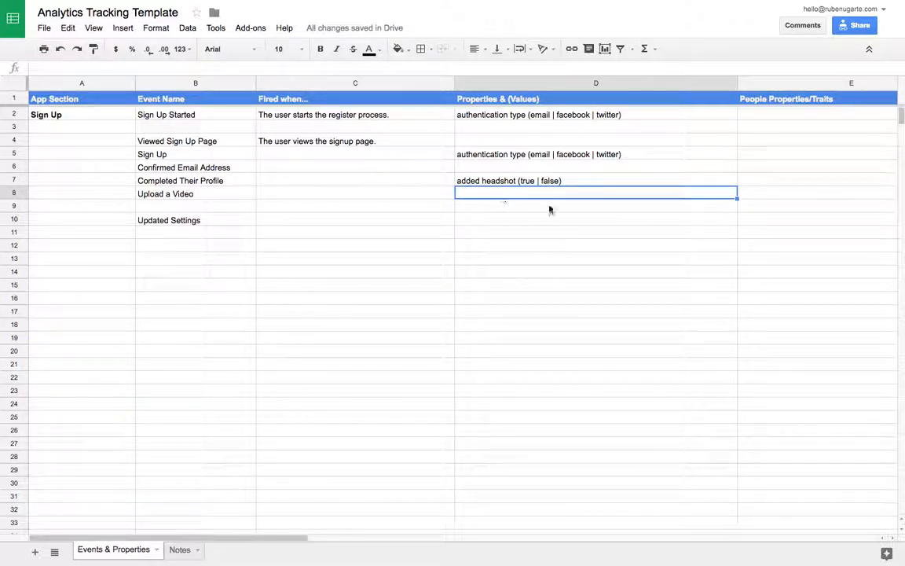
click(355, 351)
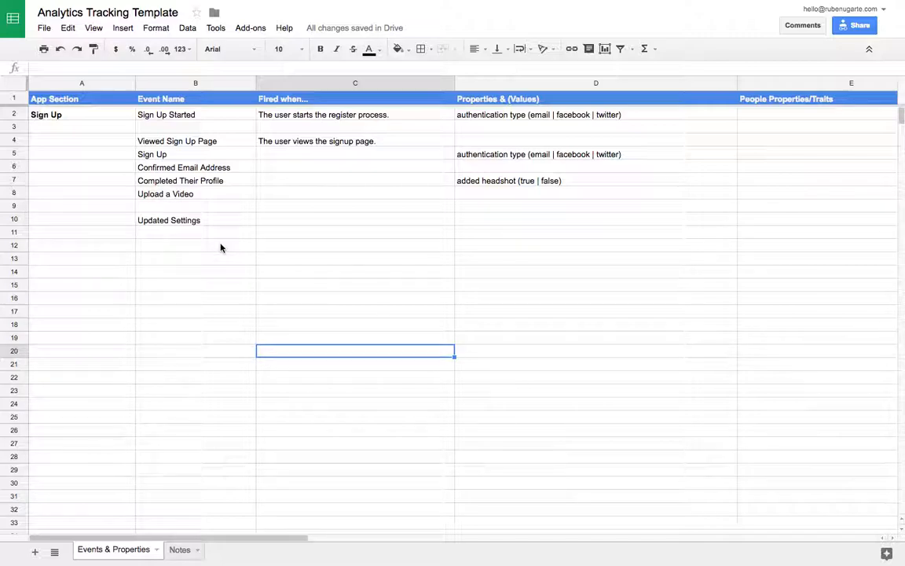
mouse_move(221, 389)
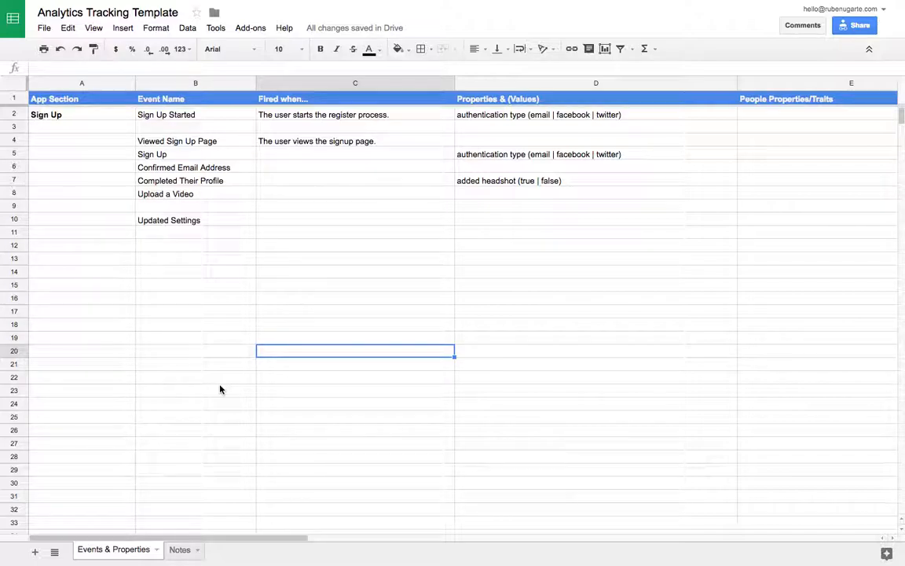
mouse_move(313, 367)
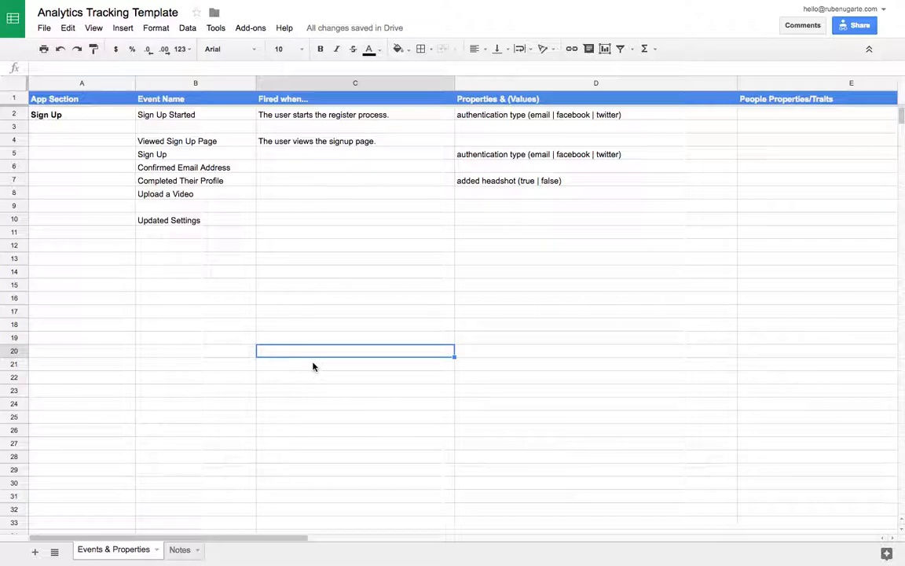
mouse_move(183, 239)
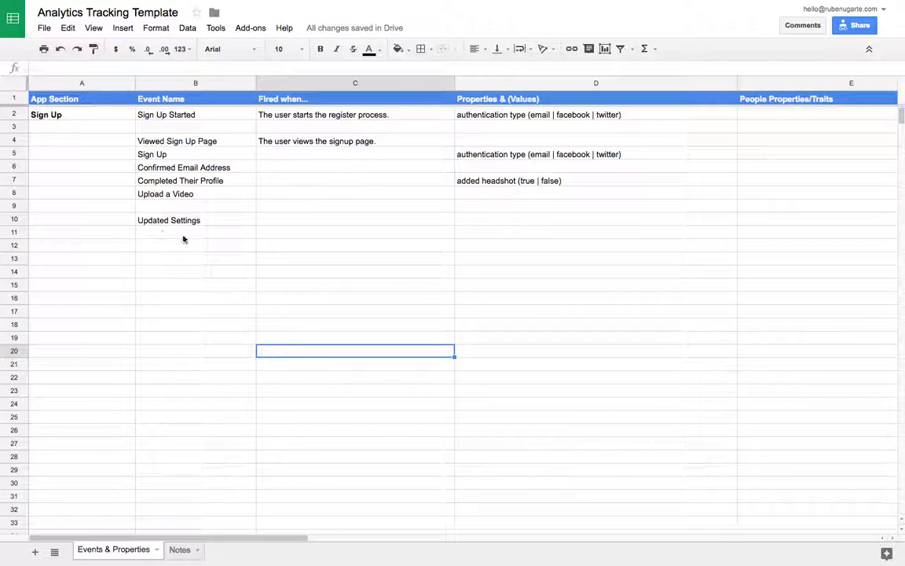
Clear the Updated Settings entry from B10 and deselect the event names.
click(195, 220)
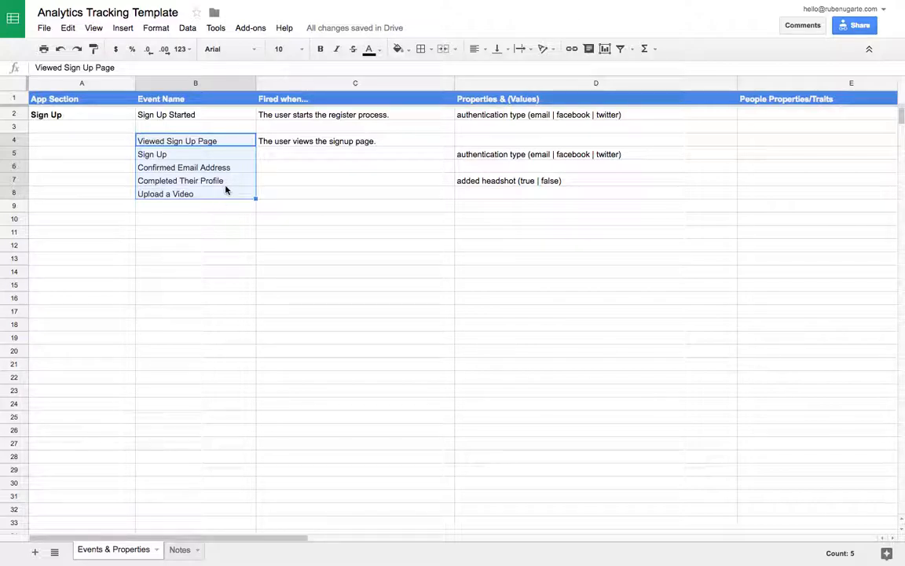
click(354, 258)
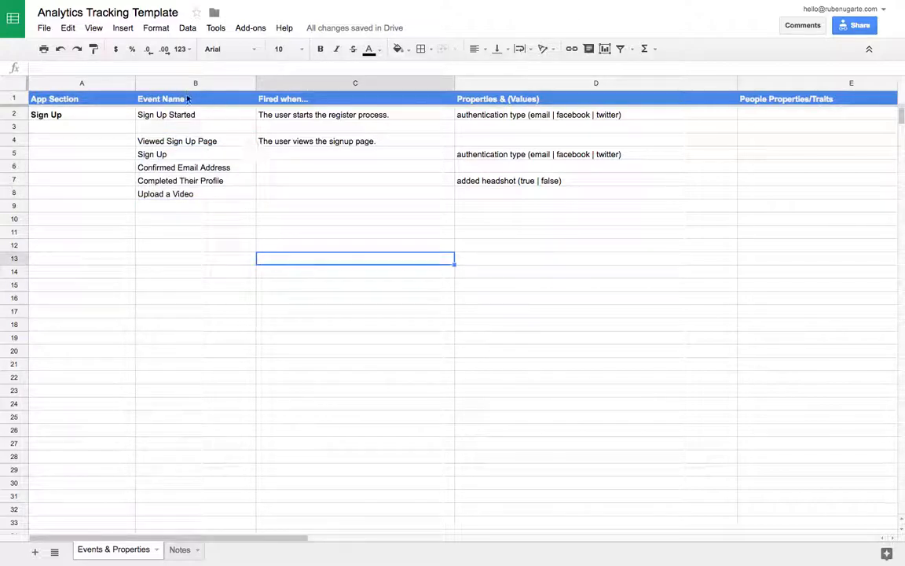
mouse_move(788, 167)
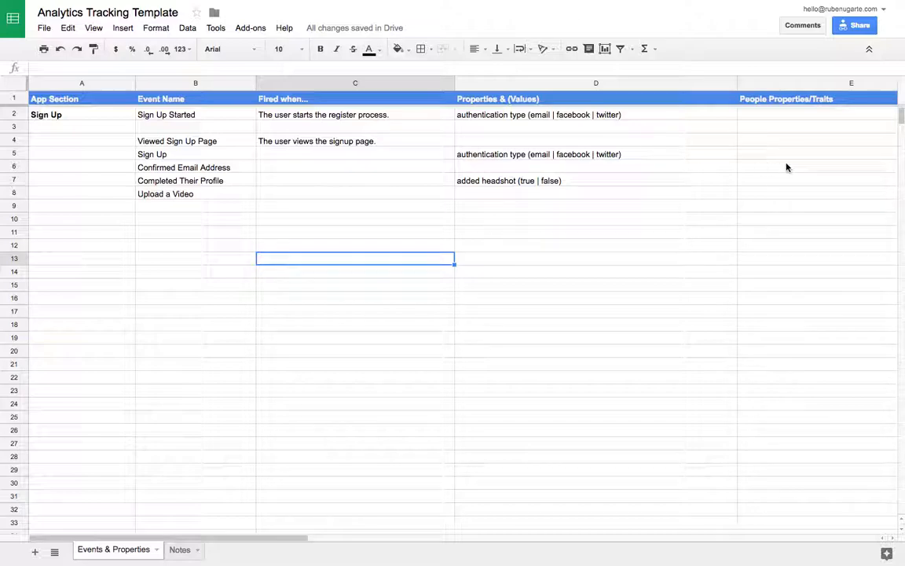
Copy Sign Up's authentication type property into its People Properties/Traits cell E5.
click(817, 166)
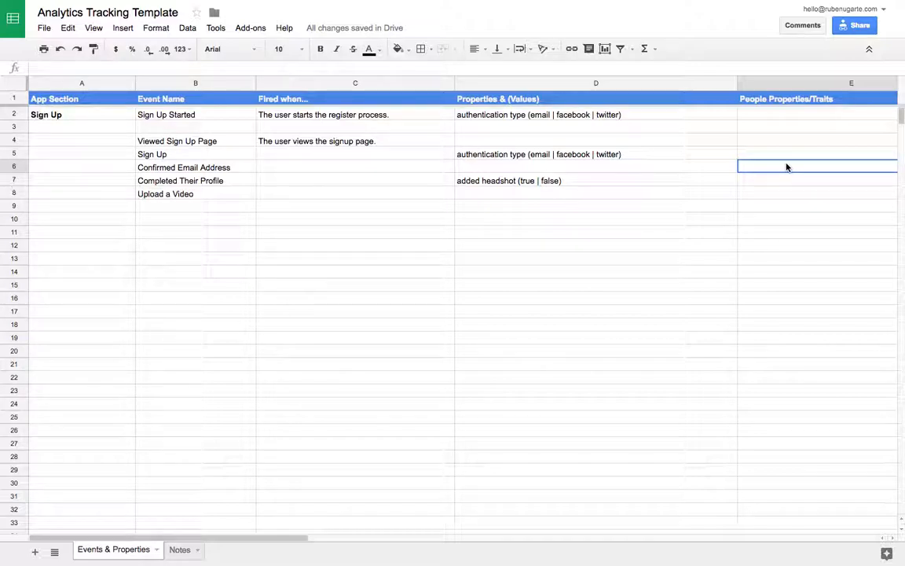
mouse_move(786, 190)
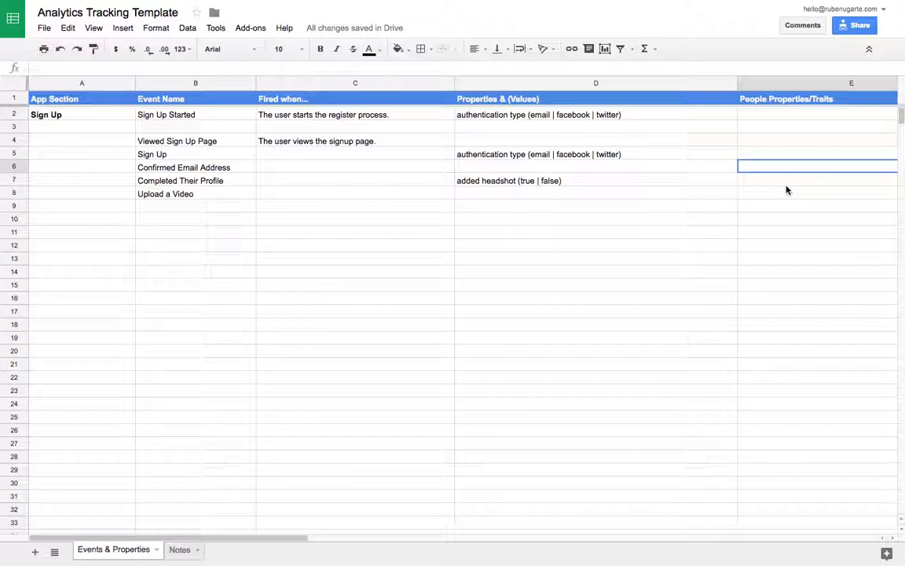
mouse_move(606, 163)
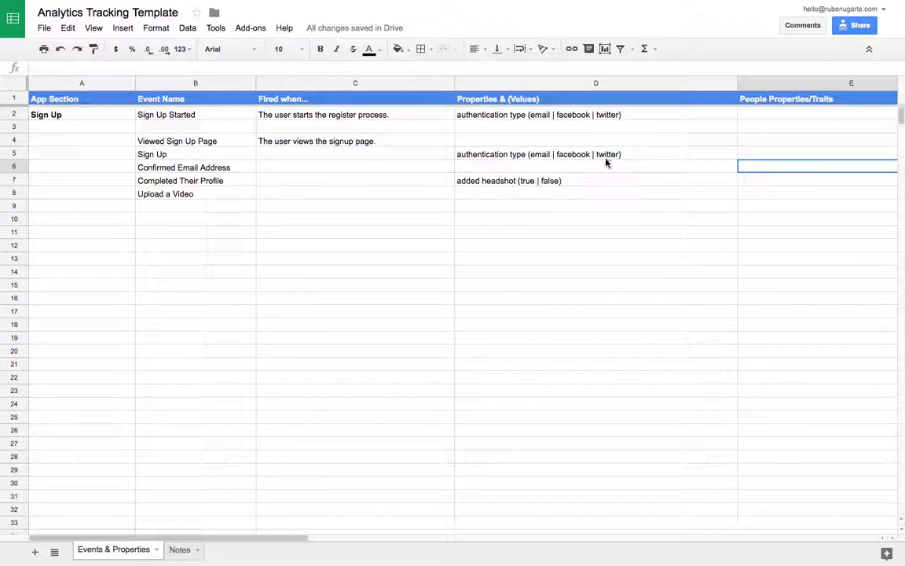
click(595, 151)
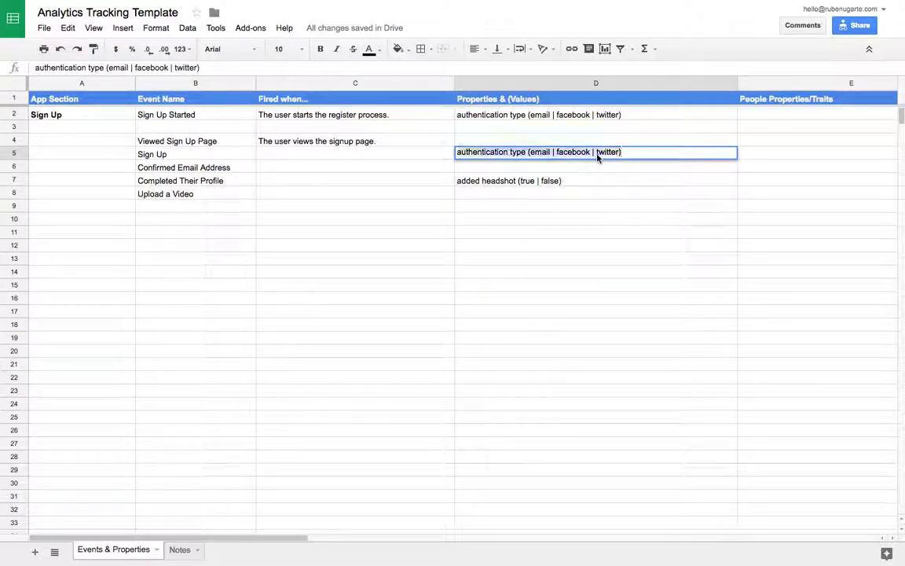
scroll(right, 3)
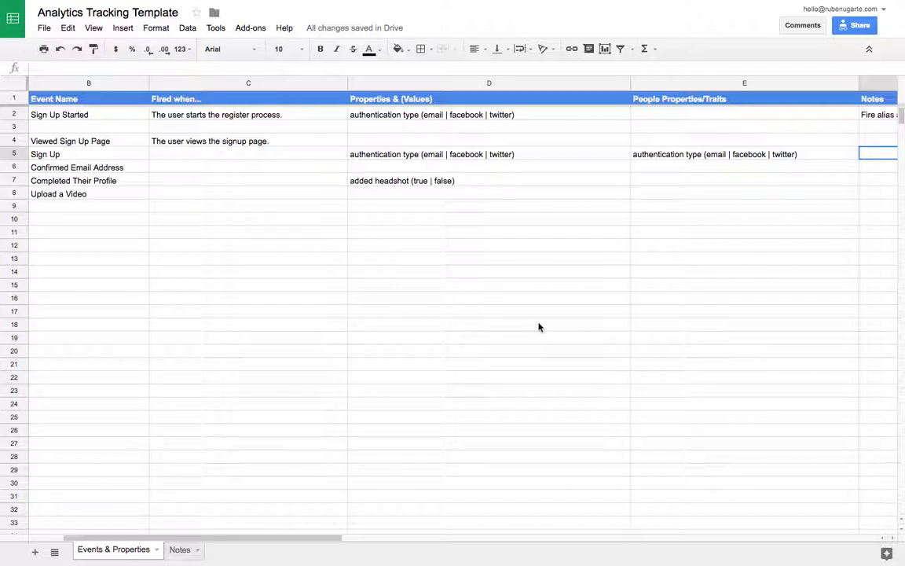
mouse_move(705, 165)
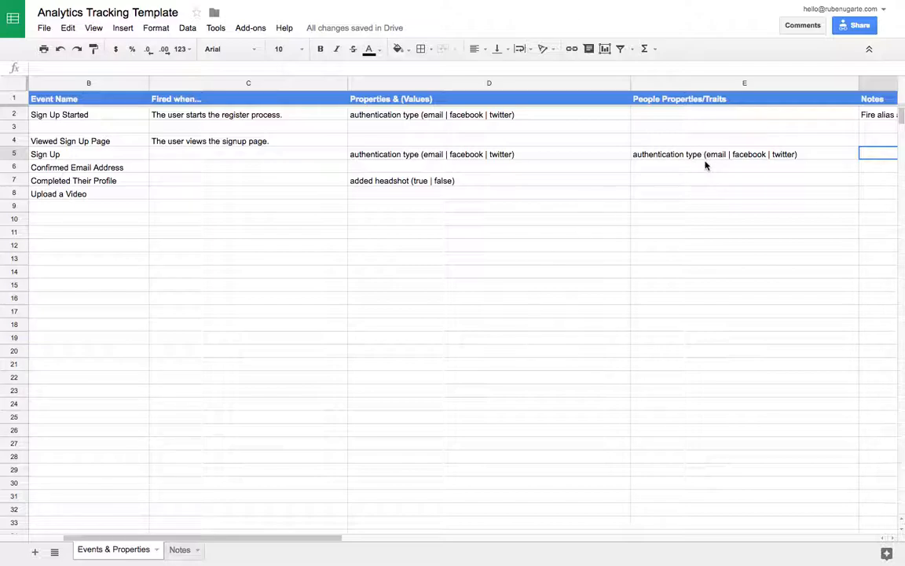
click(744, 154)
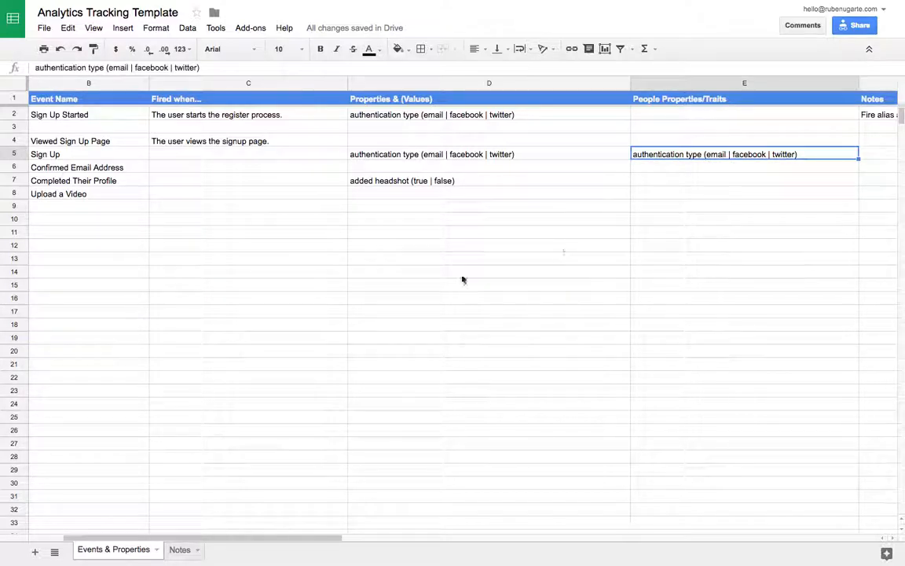
Enter 'addded headshot (true | false)' as Completed Their Profile's trait in E7.
scroll(left, 3)
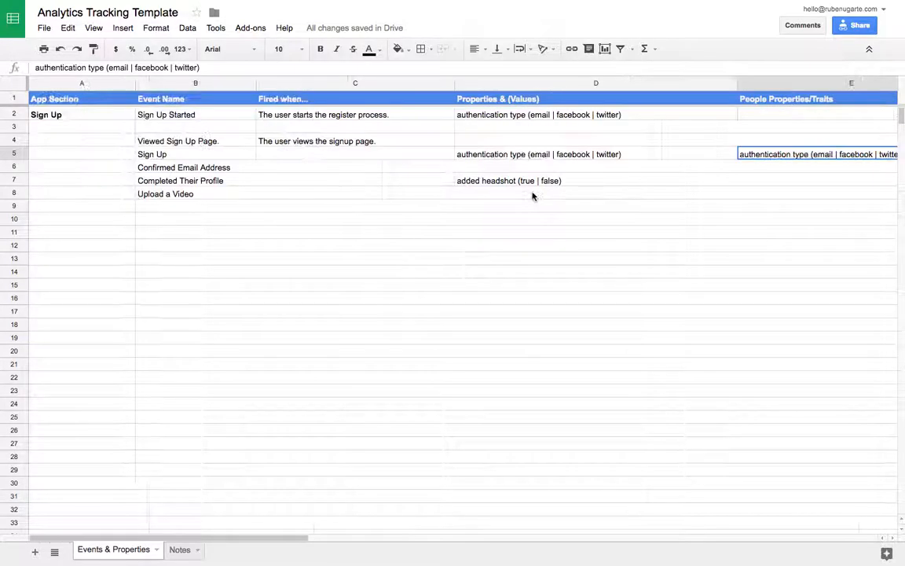
click(817, 179)
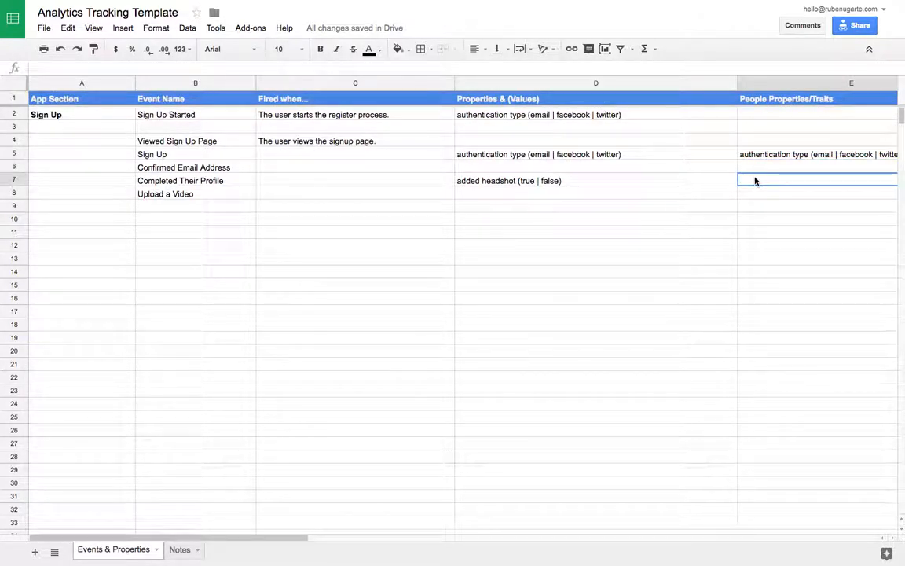
text(addda)
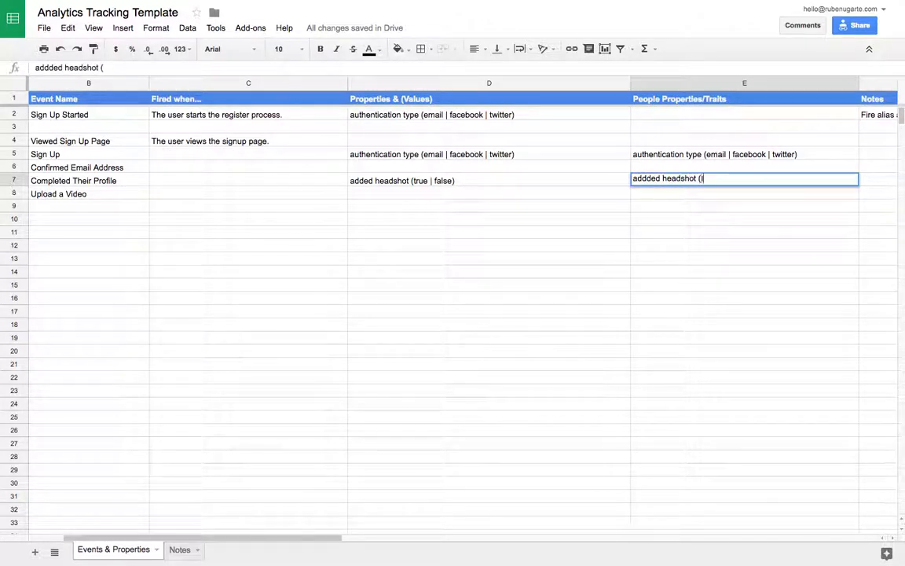
text(true | false))
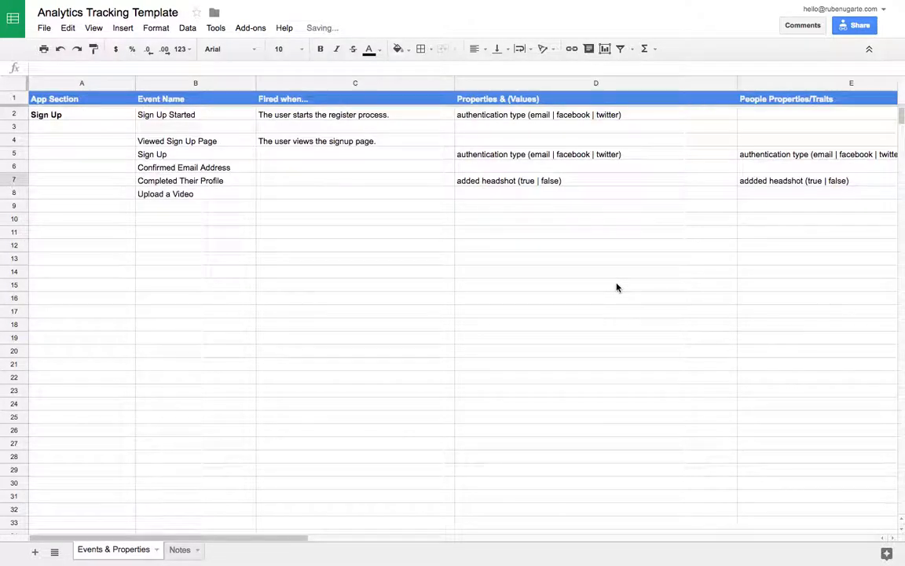
mouse_move(837, 194)
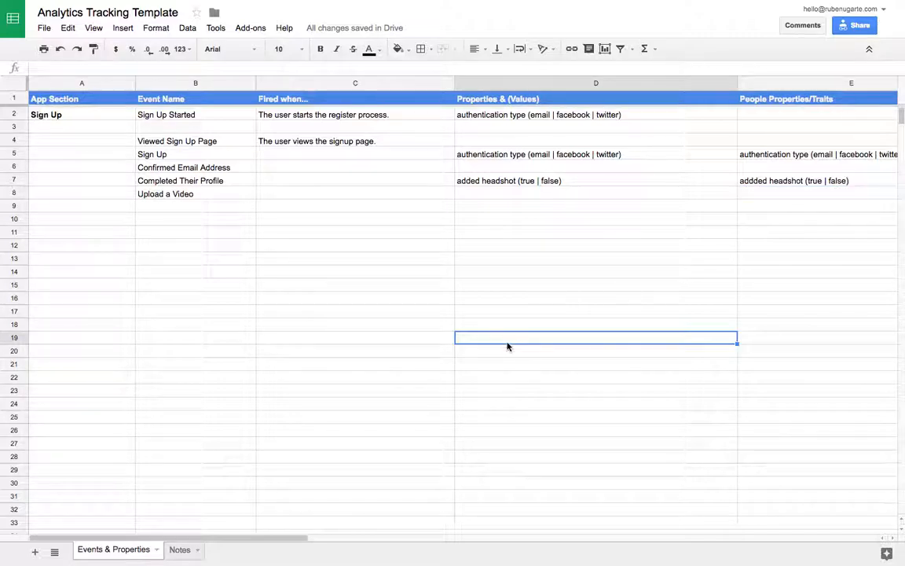
Retype the event names in lowercase: viewed sign up page, confirmed email address, completed their profile.
click(194, 244)
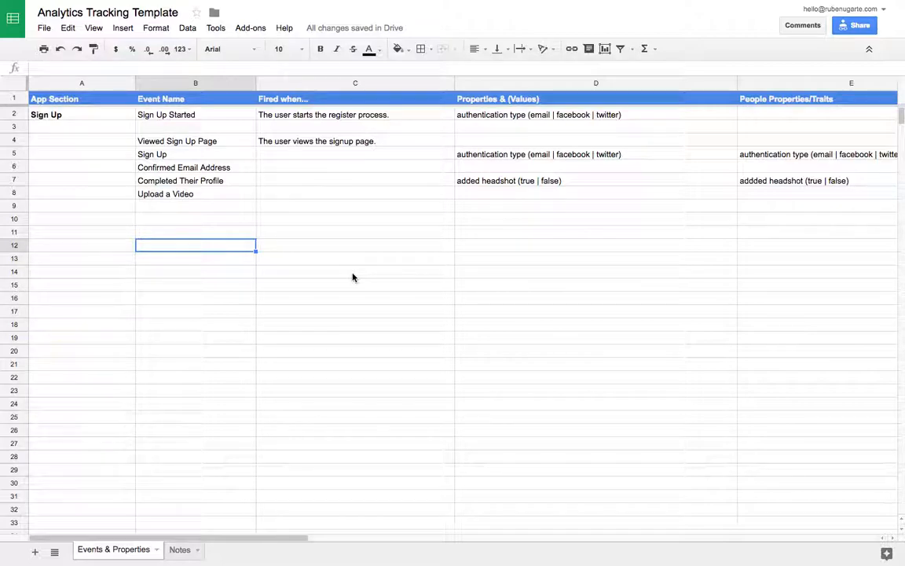
mouse_move(221, 256)
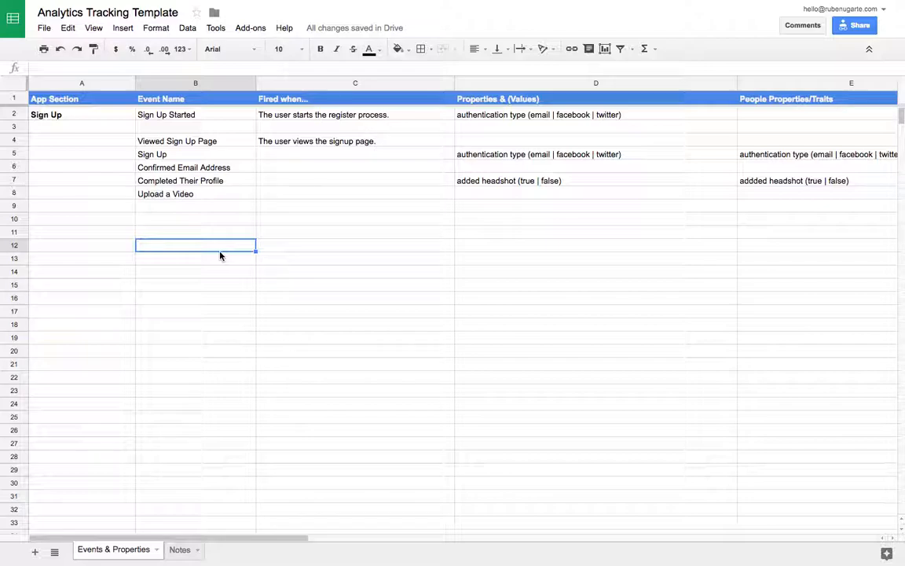
click(355, 258)
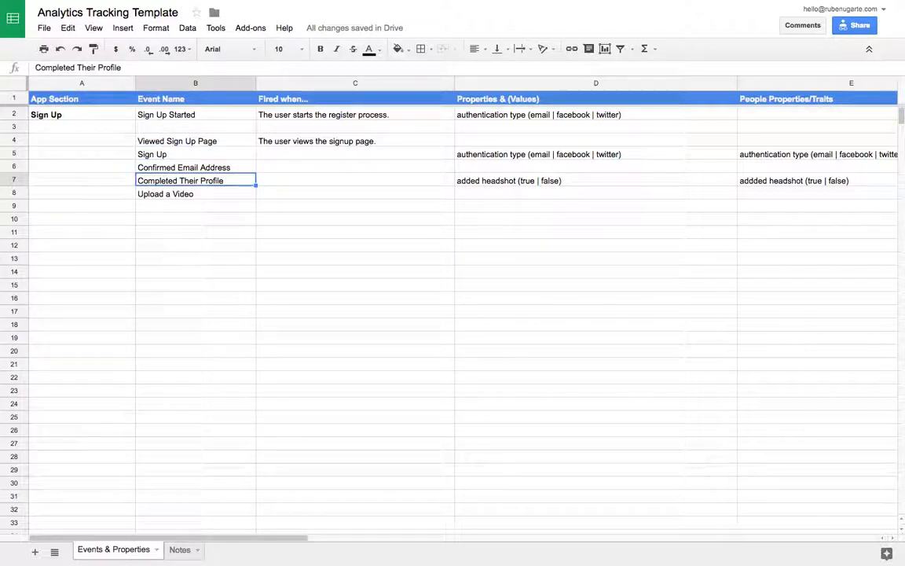
click(196, 194)
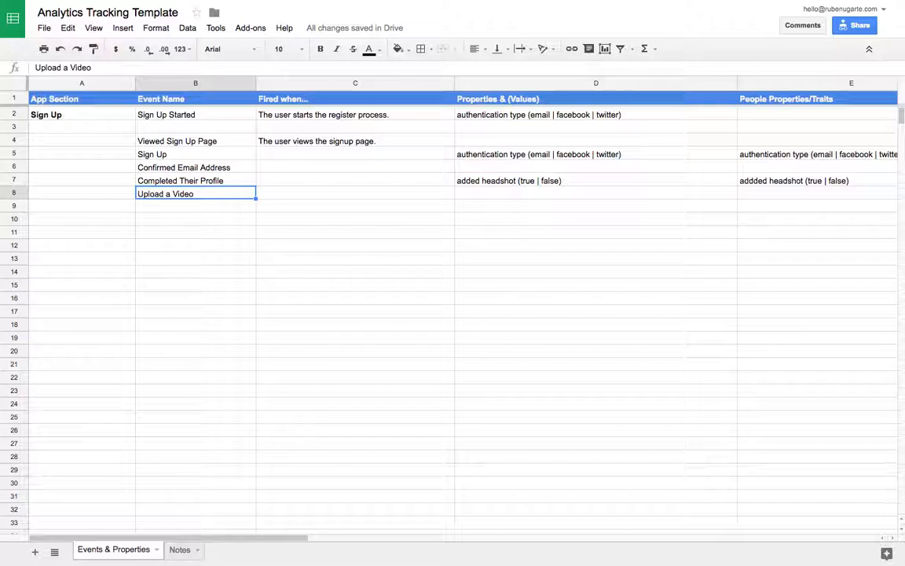
click(195, 141)
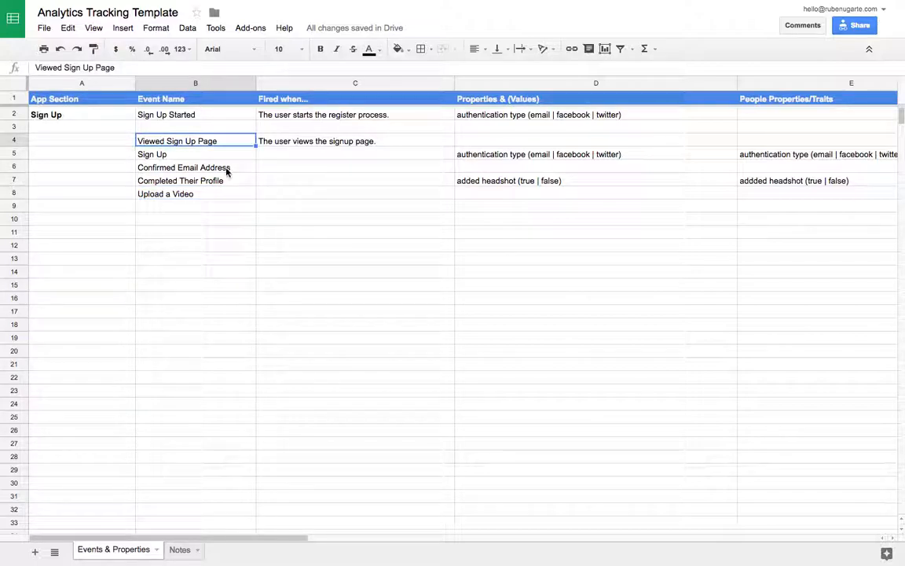
mouse_move(186, 166)
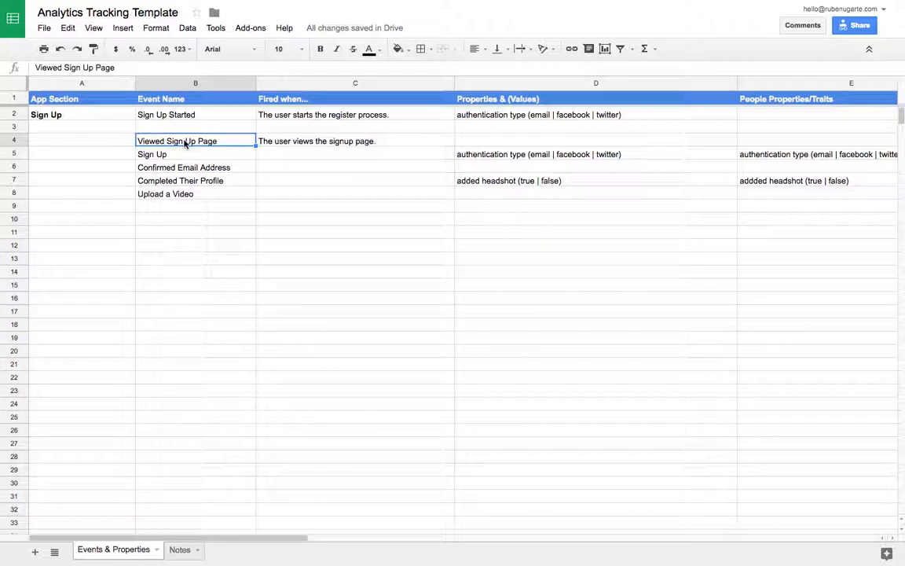
mouse_move(194, 153)
text(viewe)
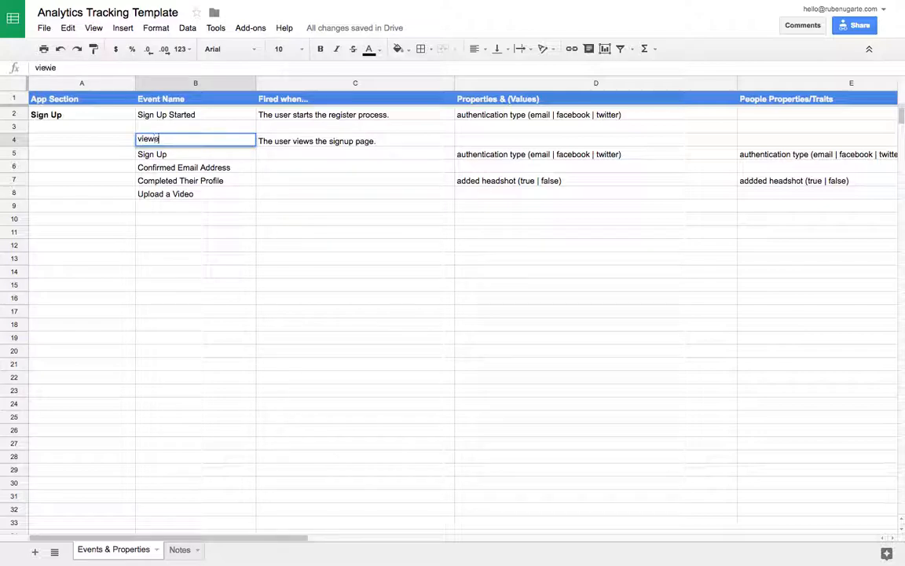
text(d sign up page)
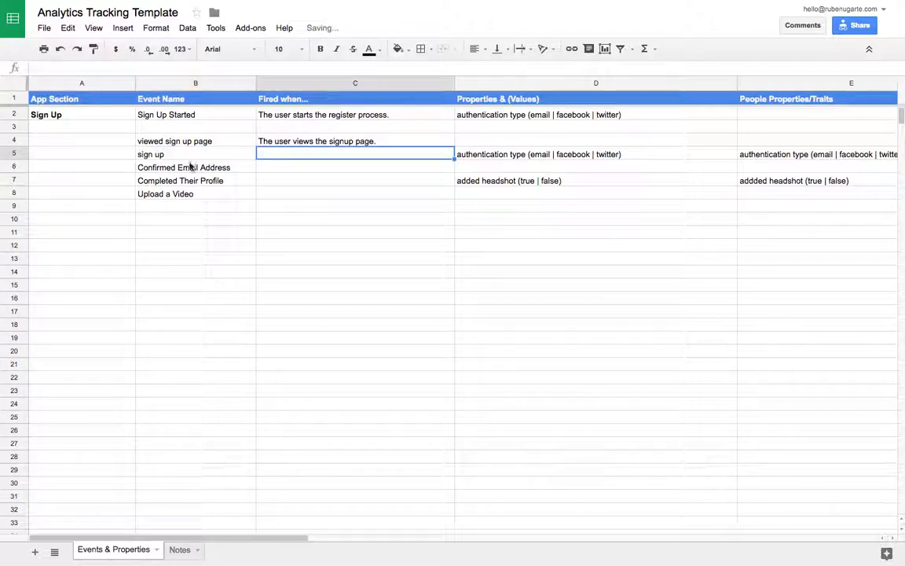
text(conf)
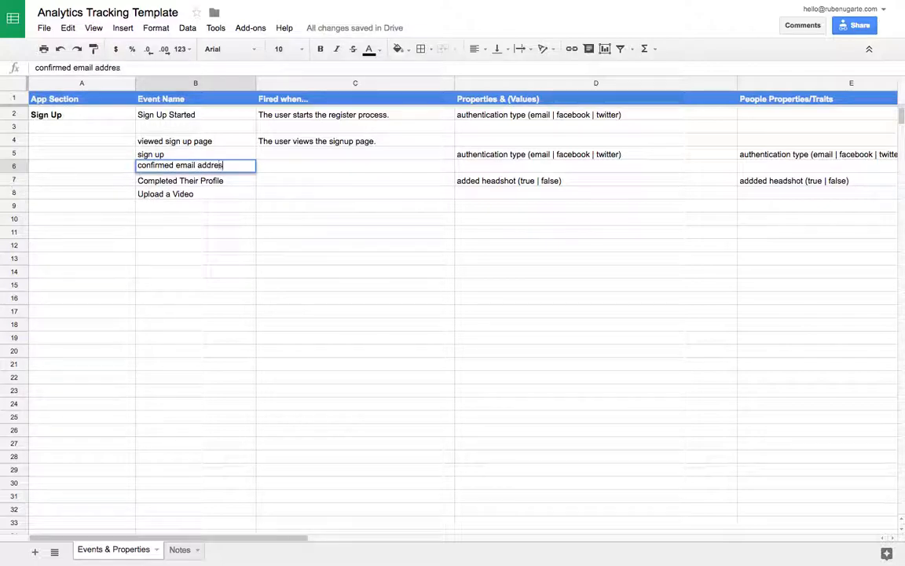
text(comple)
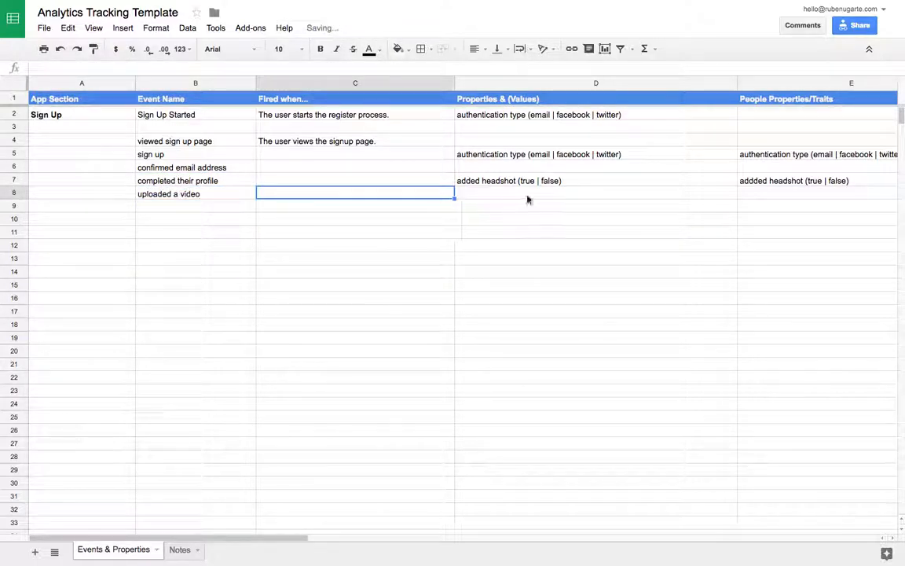
click(596, 154)
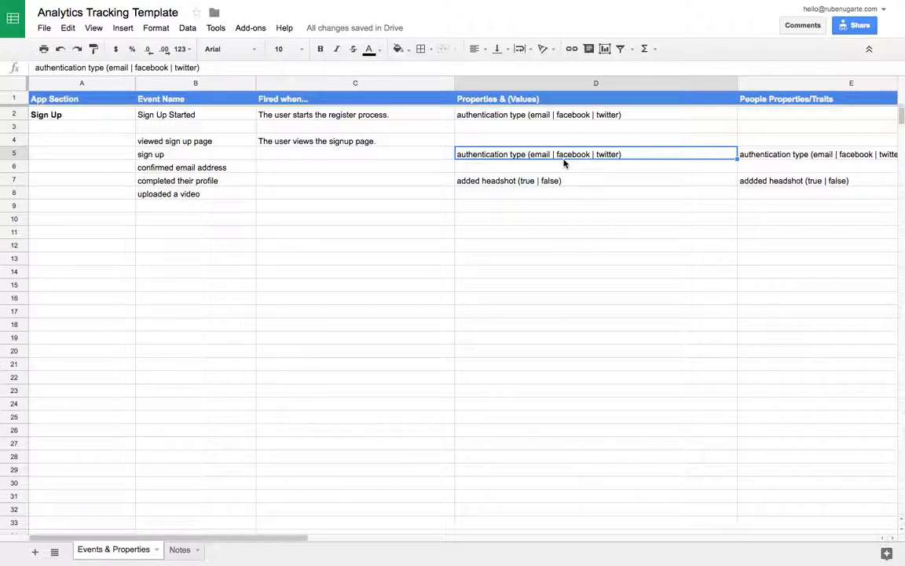
mouse_move(189, 134)
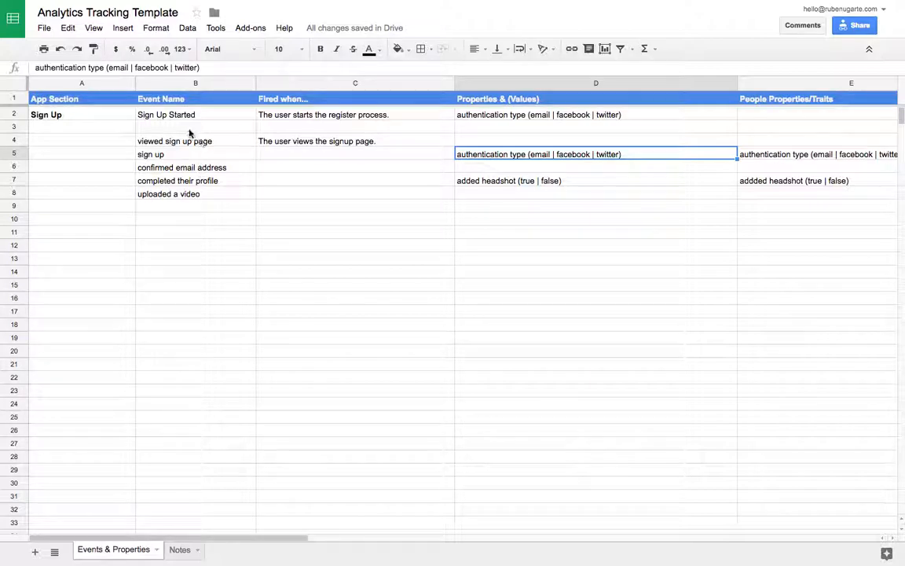
Set completed their profile's property to 'added picture (true | false)' and reuse it for uploaded a video.
click(355, 271)
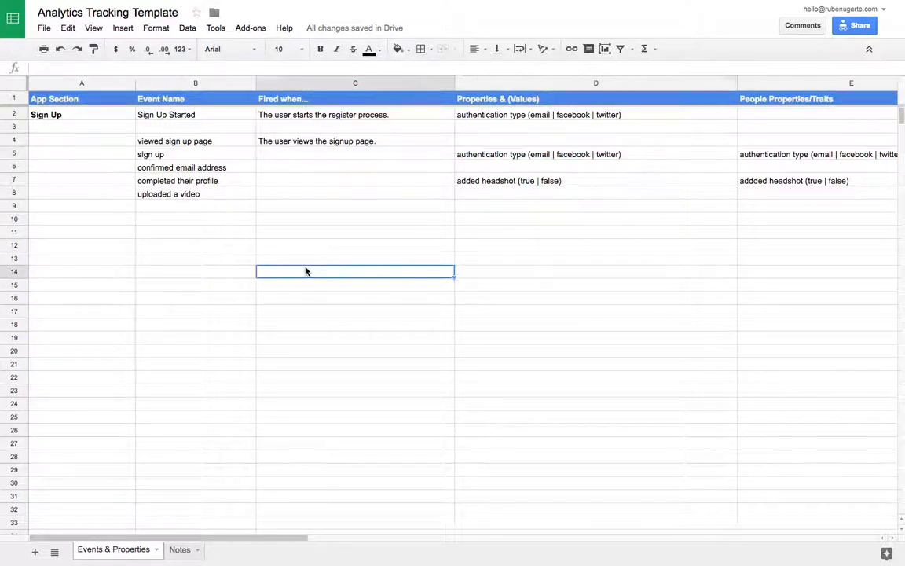
click(595, 165)
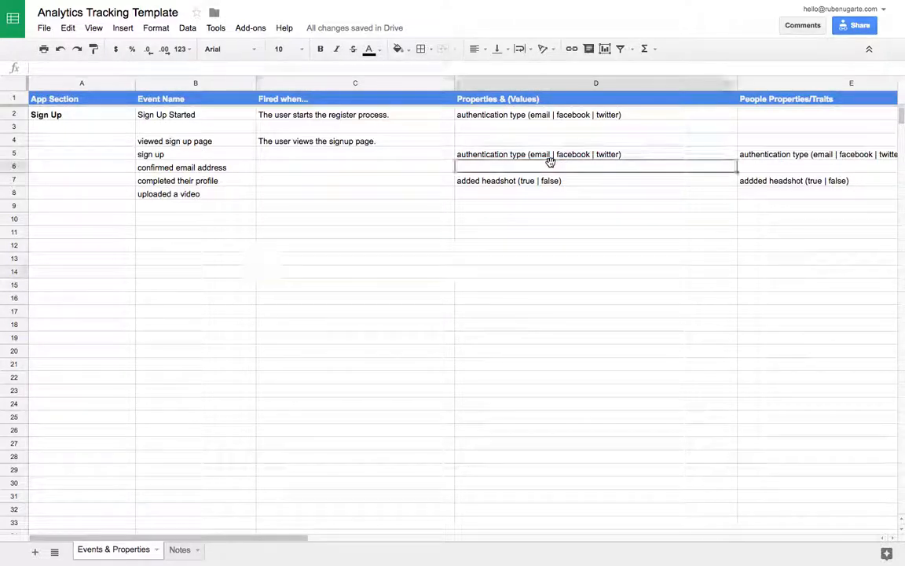
click(595, 154)
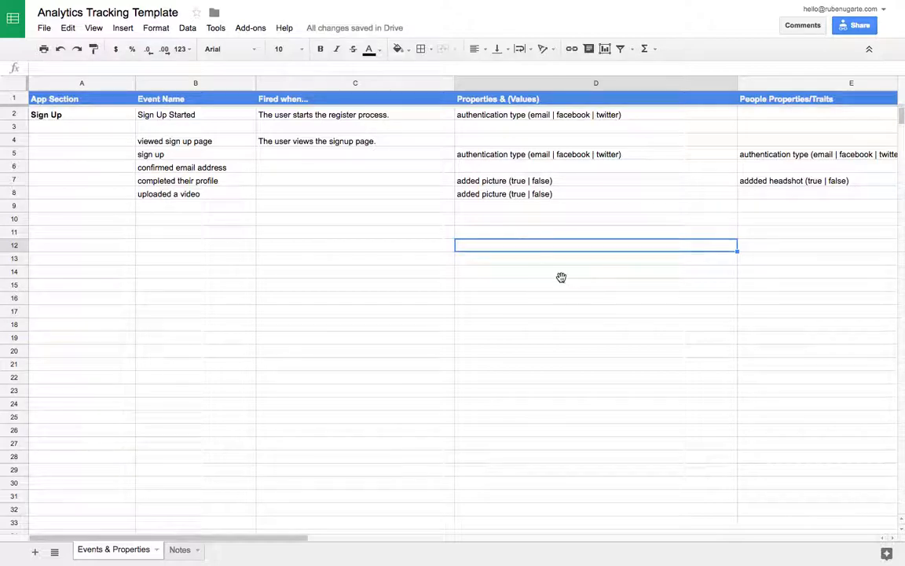
click(595, 194)
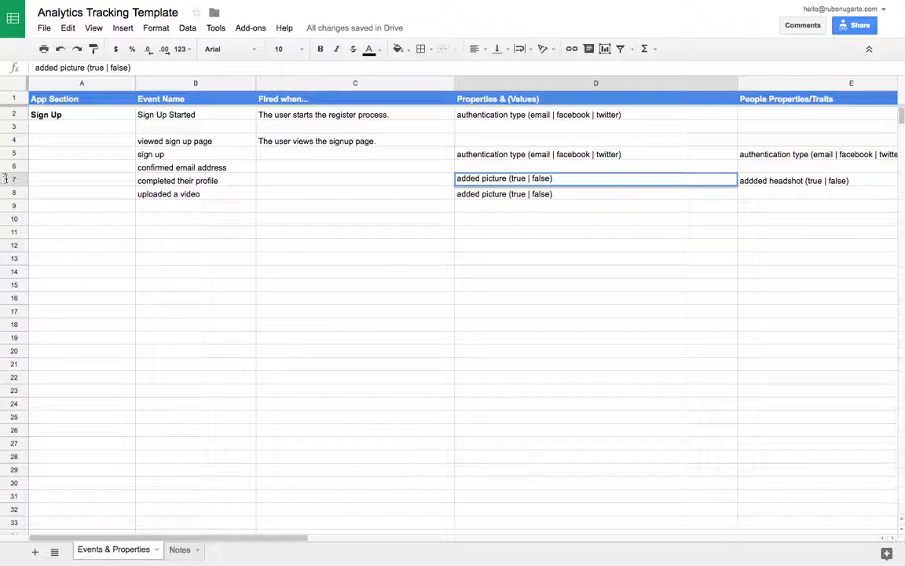
click(13, 180)
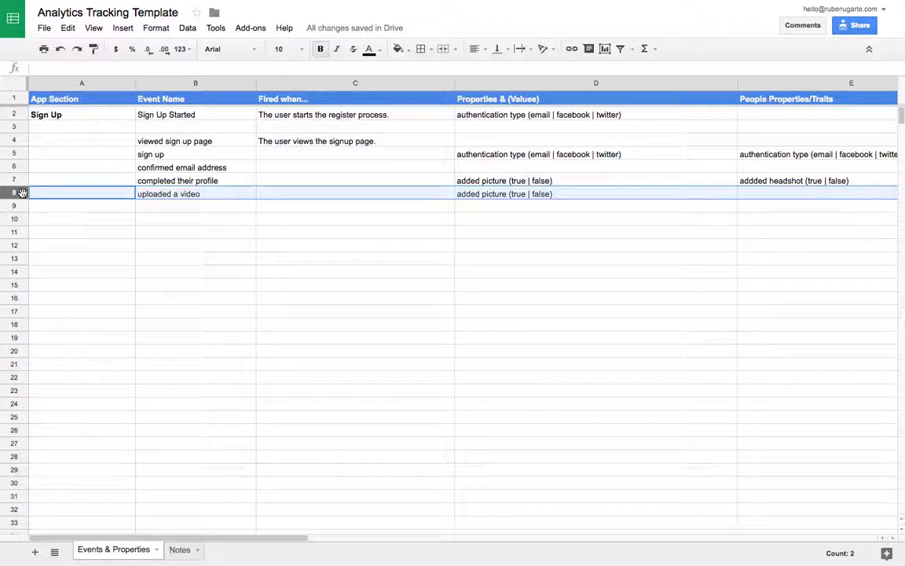
mouse_move(309, 399)
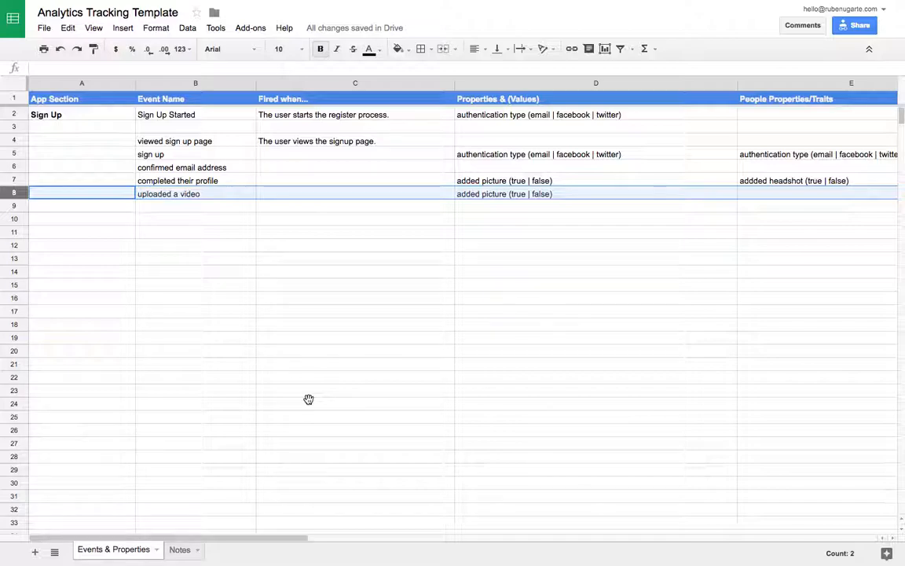
click(596, 337)
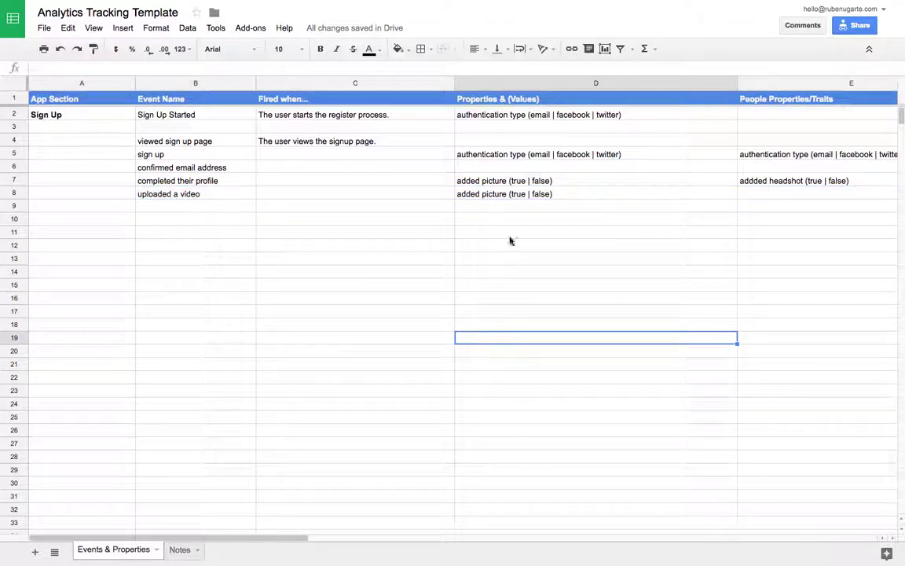
click(596, 193)
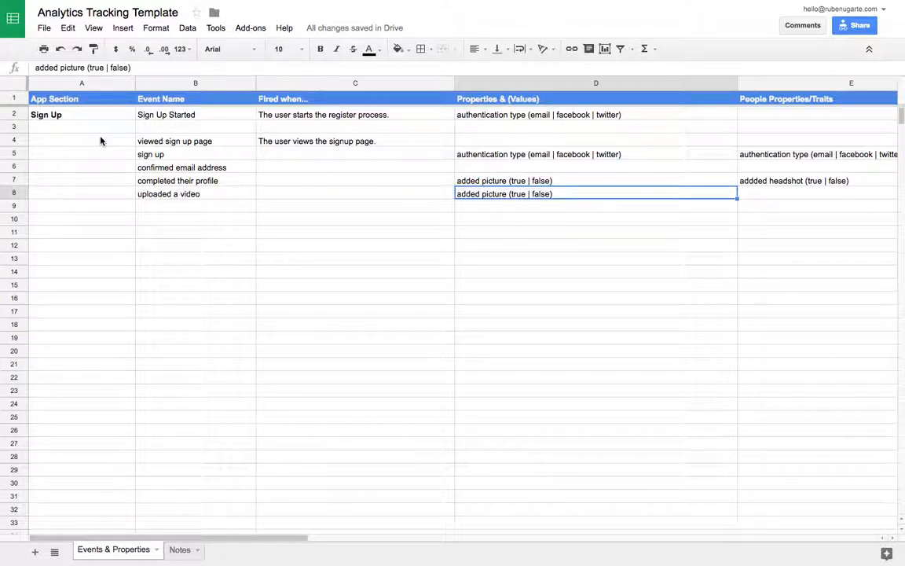
Review the sign-up events and start typing an 'uploaded a video' event below them.
click(181, 167)
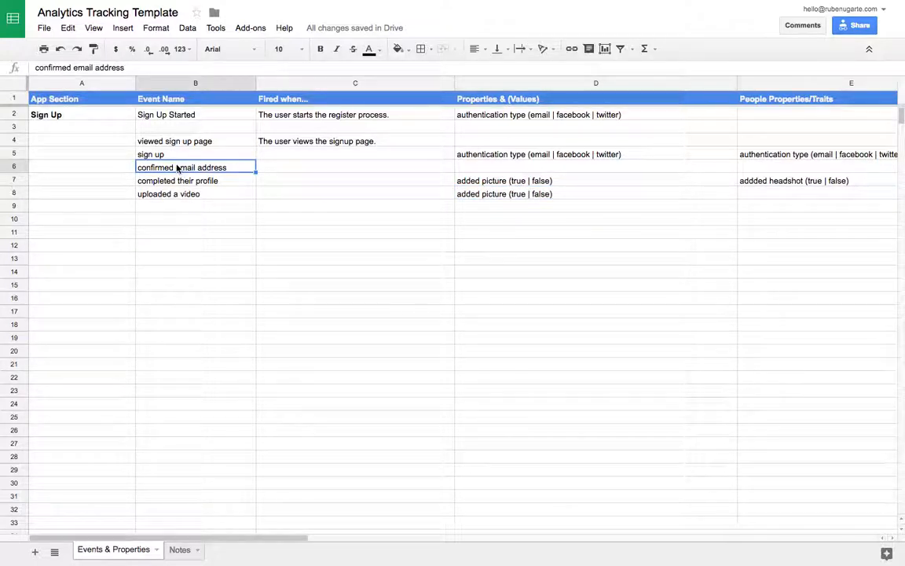
mouse_move(203, 203)
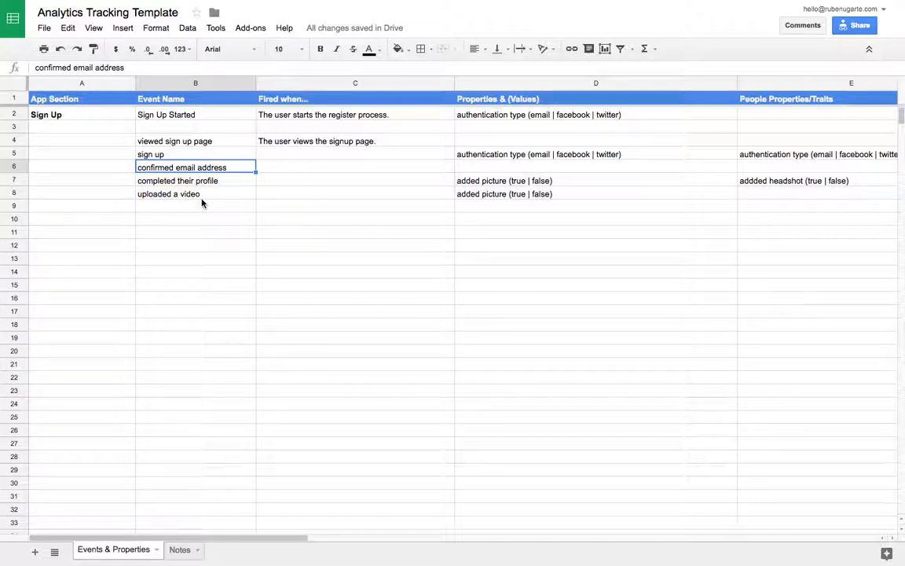
click(196, 194)
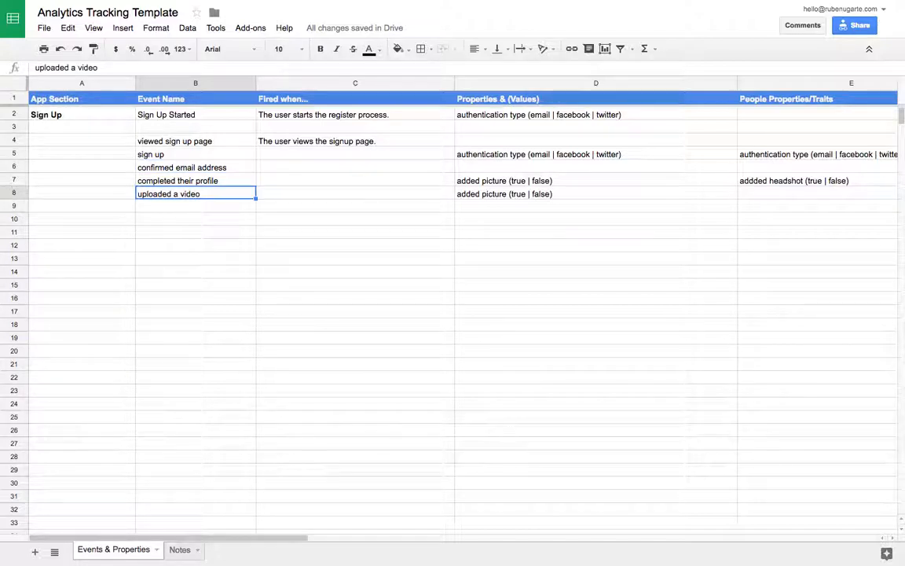
click(195, 231)
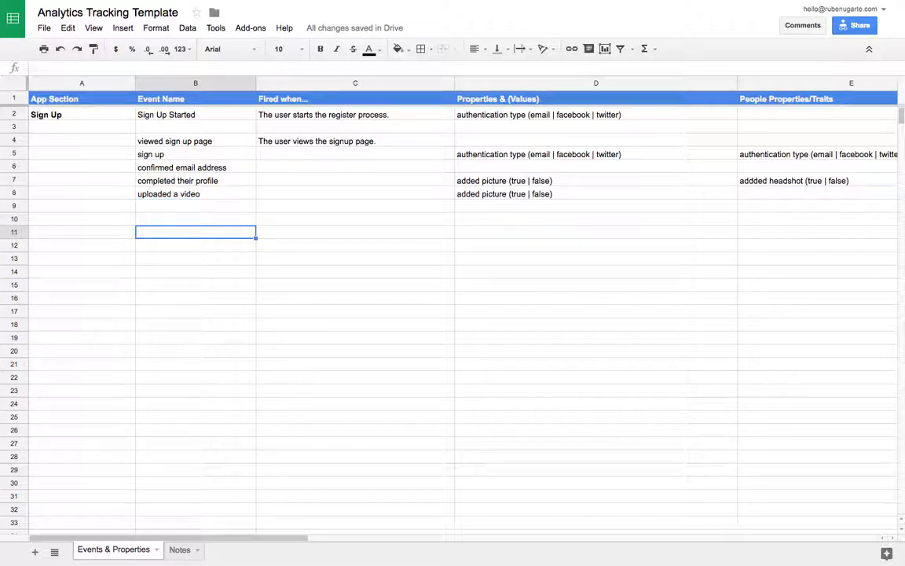
click(195, 218)
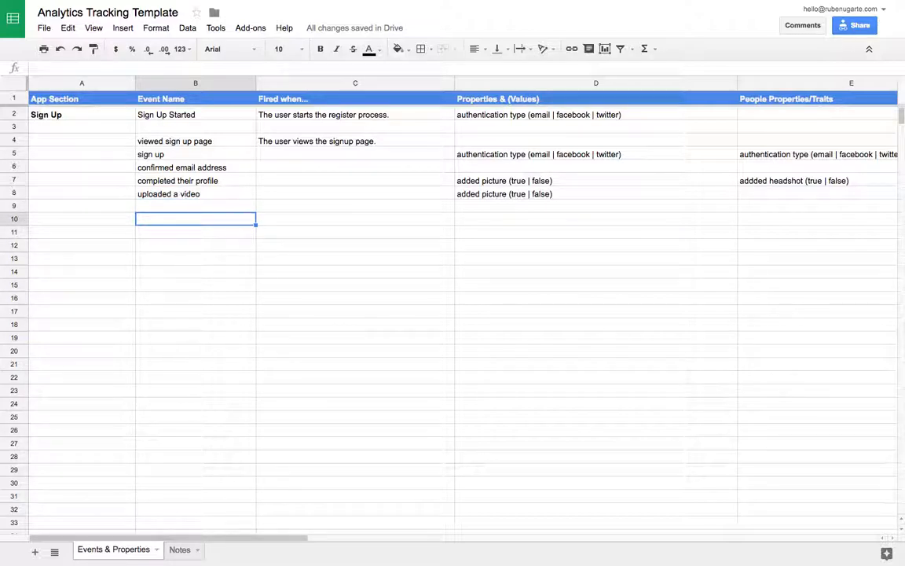
text(upl)
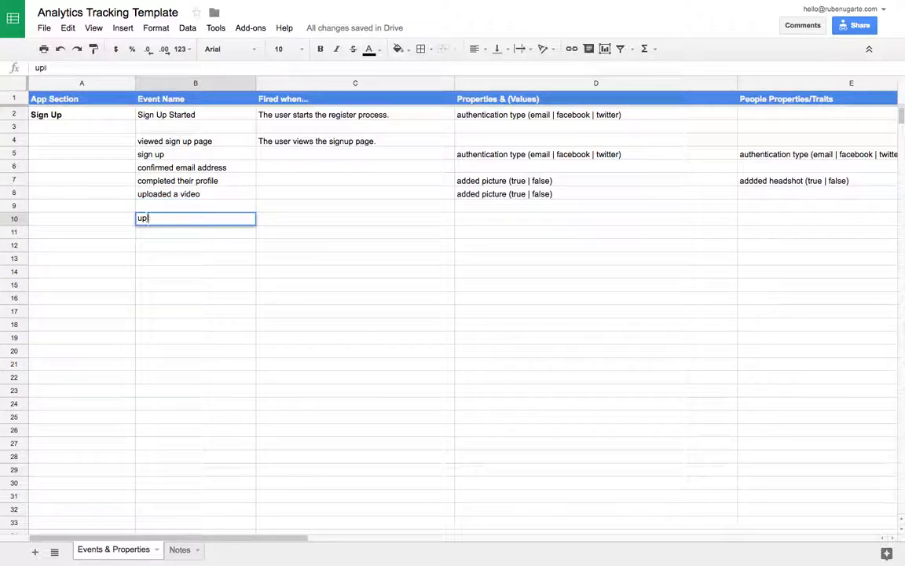
text(oad a youtube video)
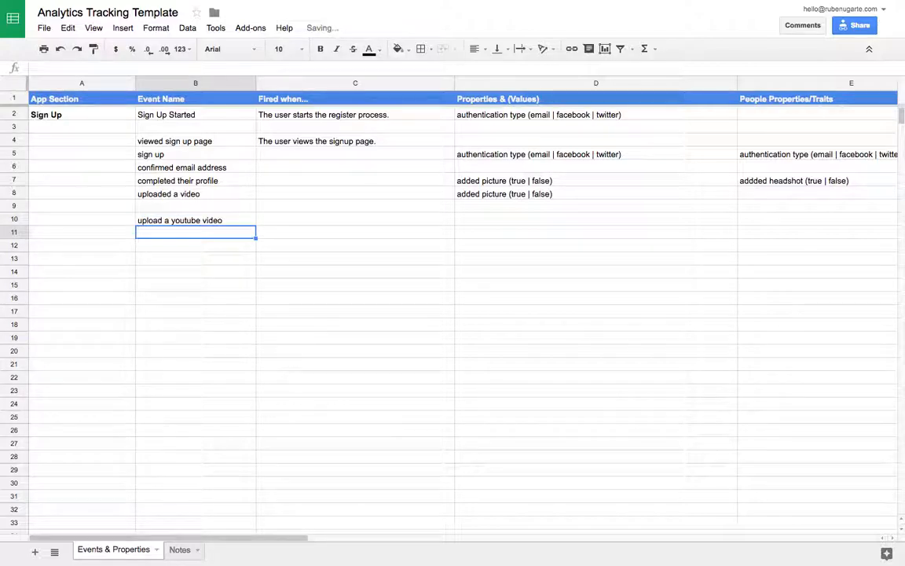
text(uploaded a vimeo video)
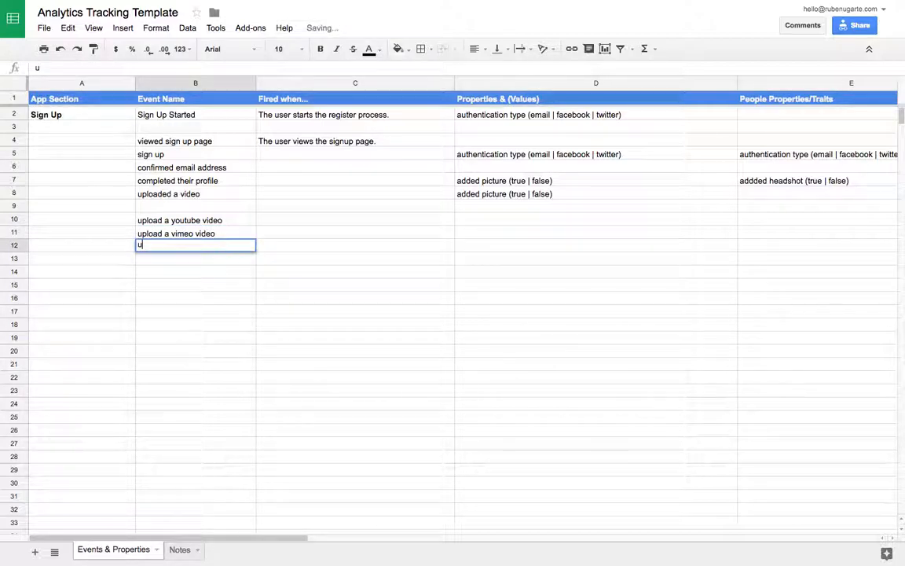
text(ploaded)
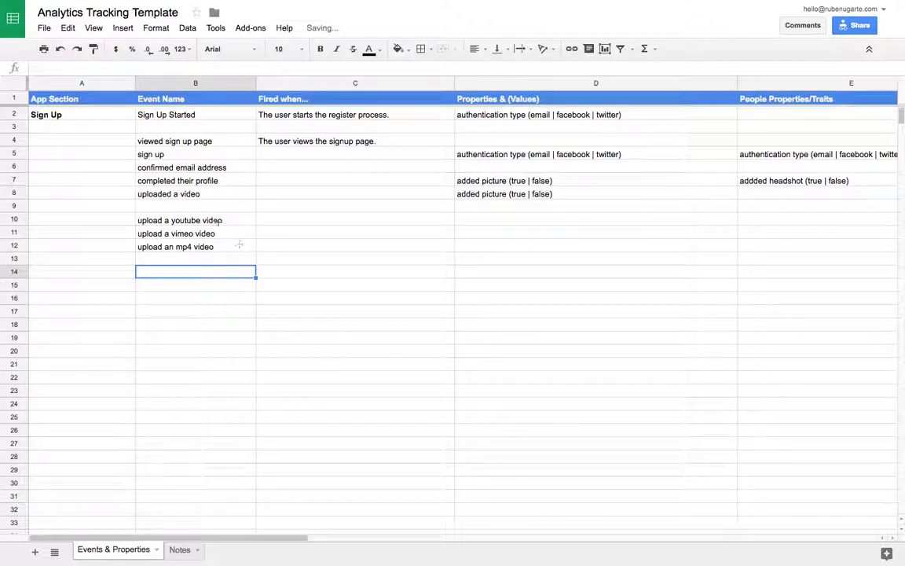
Select the youtube, vimeo and mp4 upload events, then return to 'uploaded a video'.
click(195, 324)
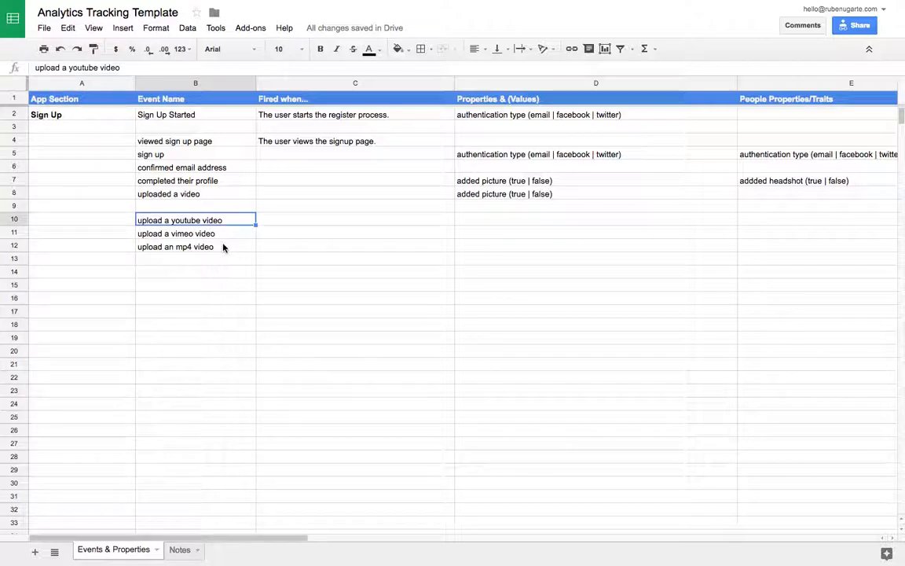
drag(179, 220, 175, 247)
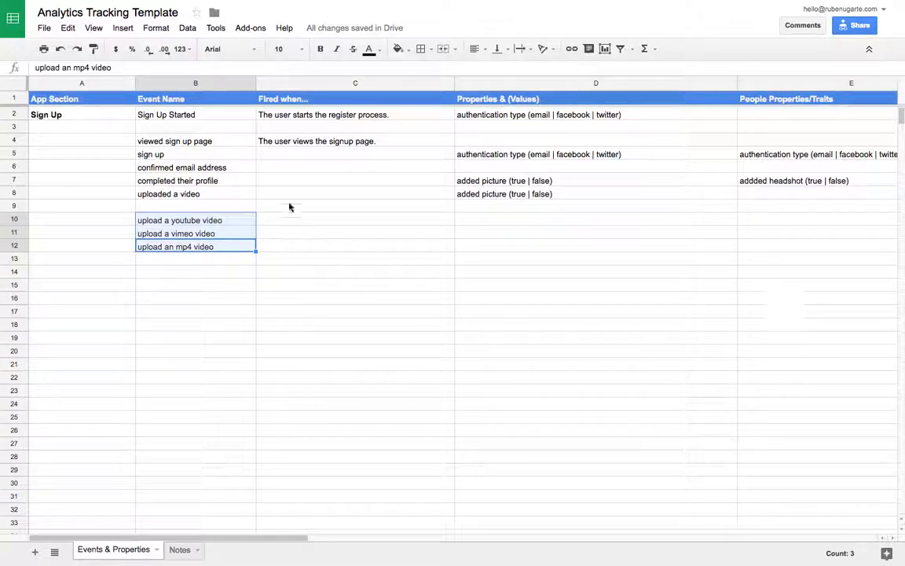
mouse_move(463, 441)
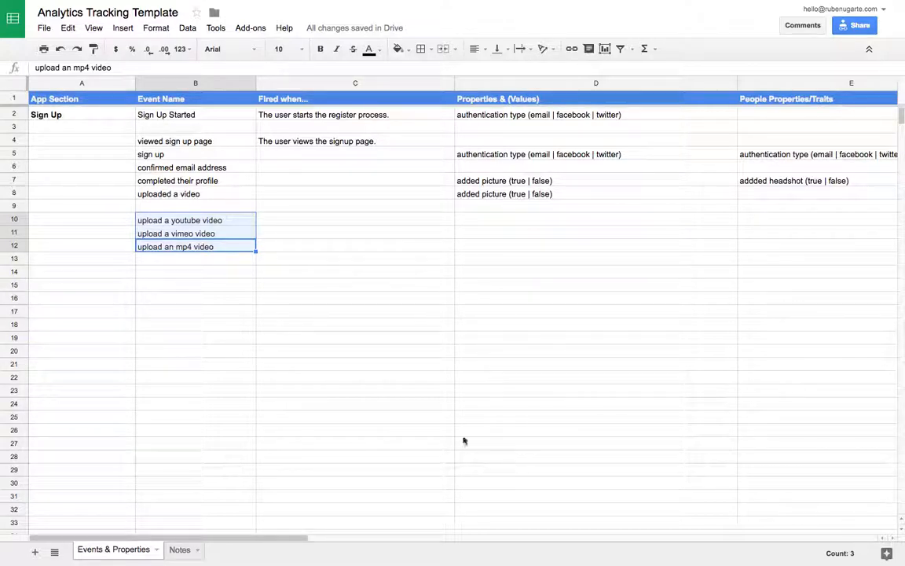
mouse_move(215, 264)
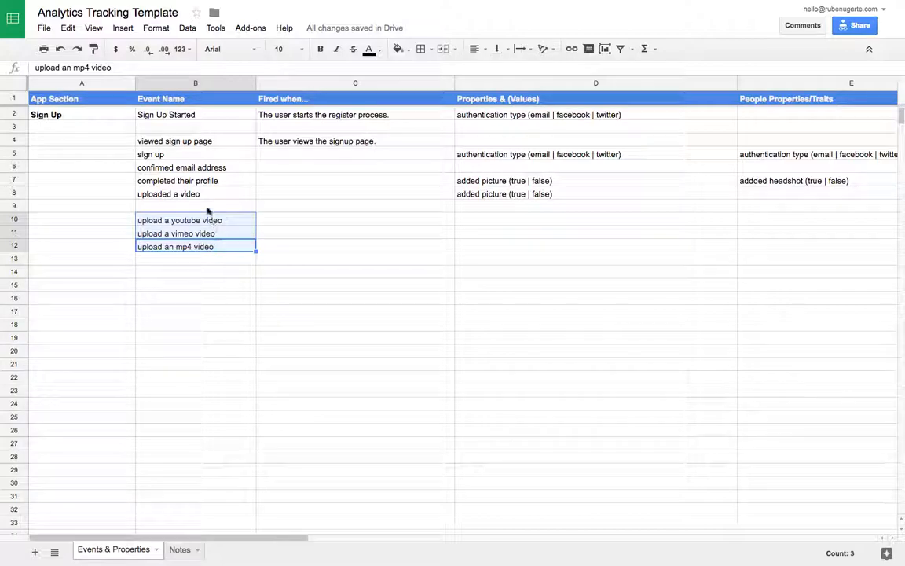
click(195, 220)
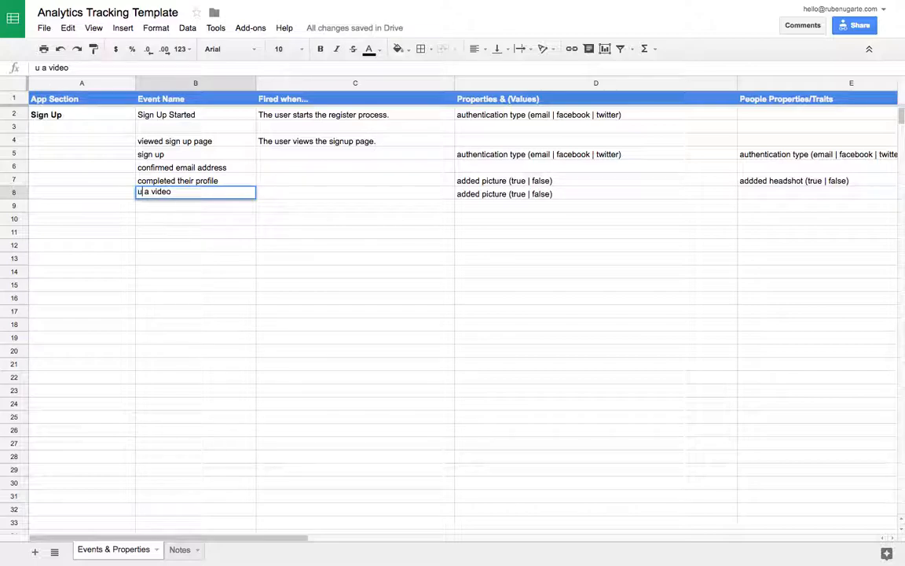
Add ', video type (youtube | vimeo | mp4)' to the upload a video event's properties.
click(595, 194)
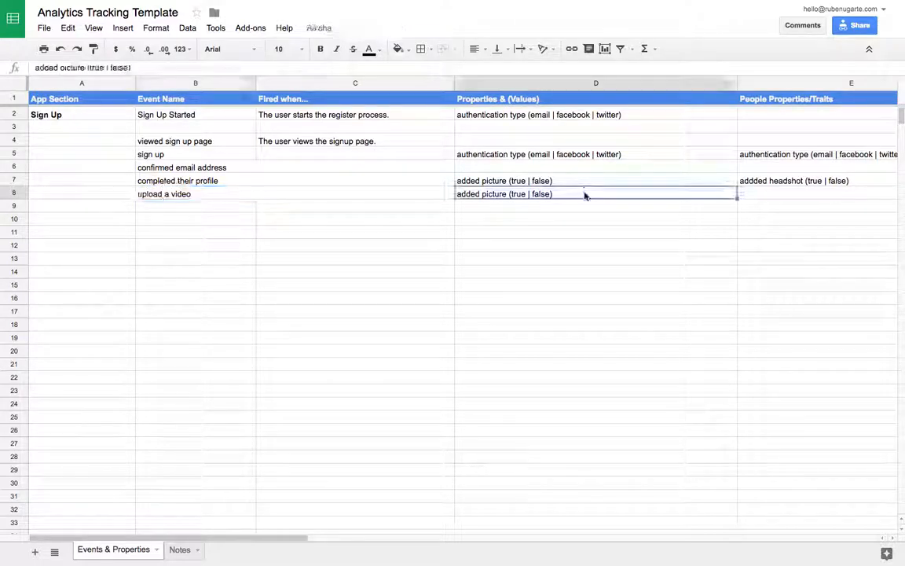
text(, video type (you)
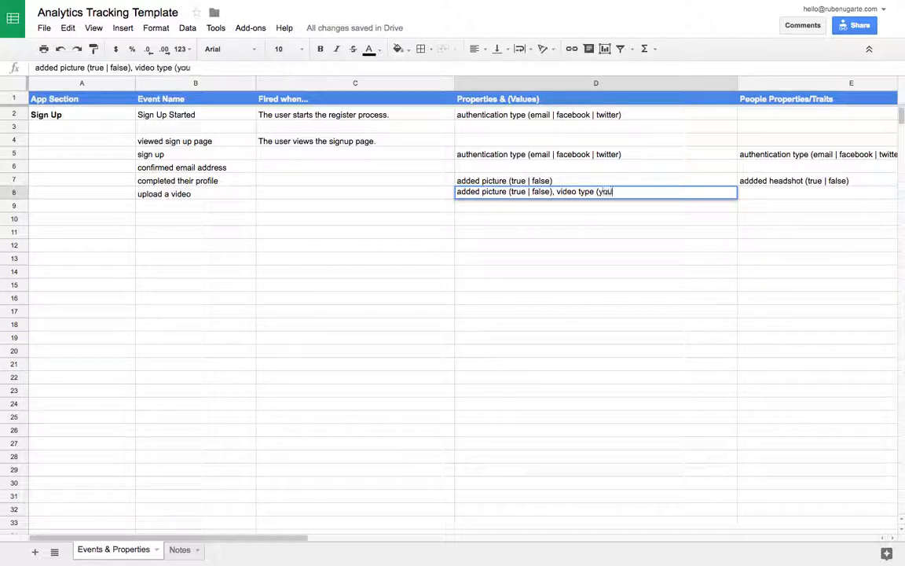
text(tube | vimeo)
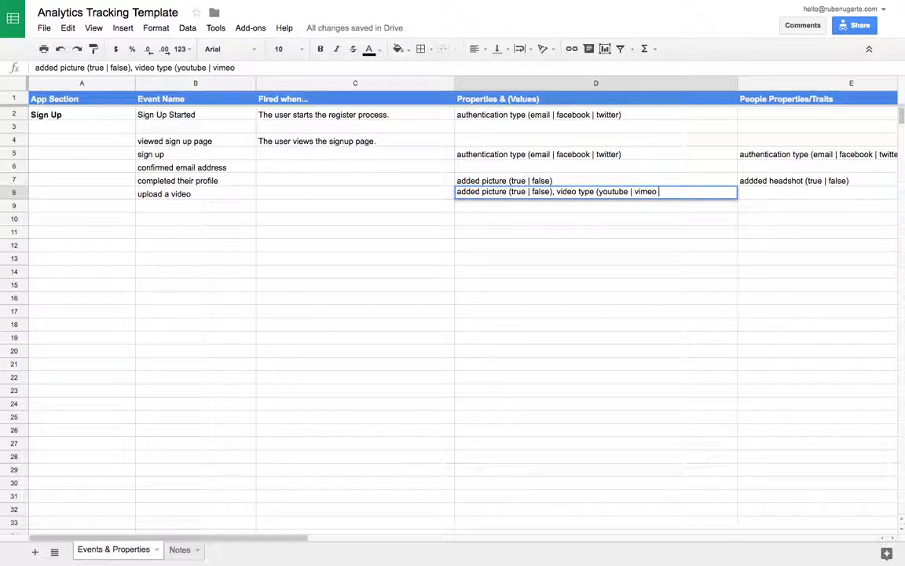
text(| mp4))
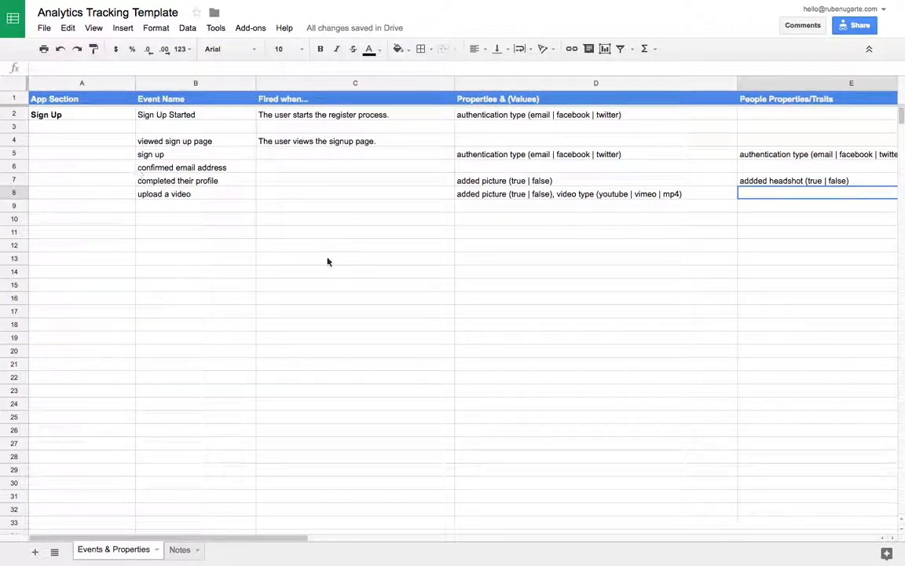
mouse_move(240, 291)
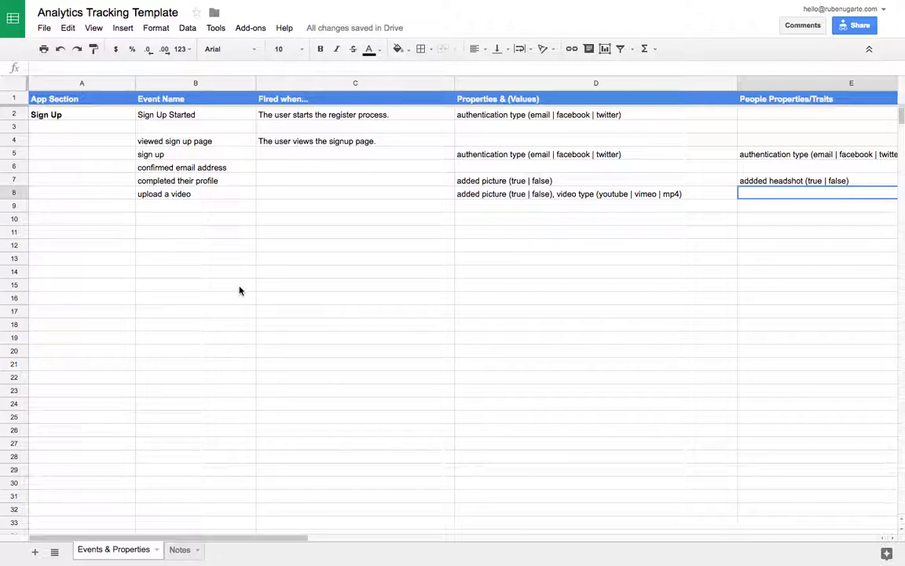
click(194, 311)
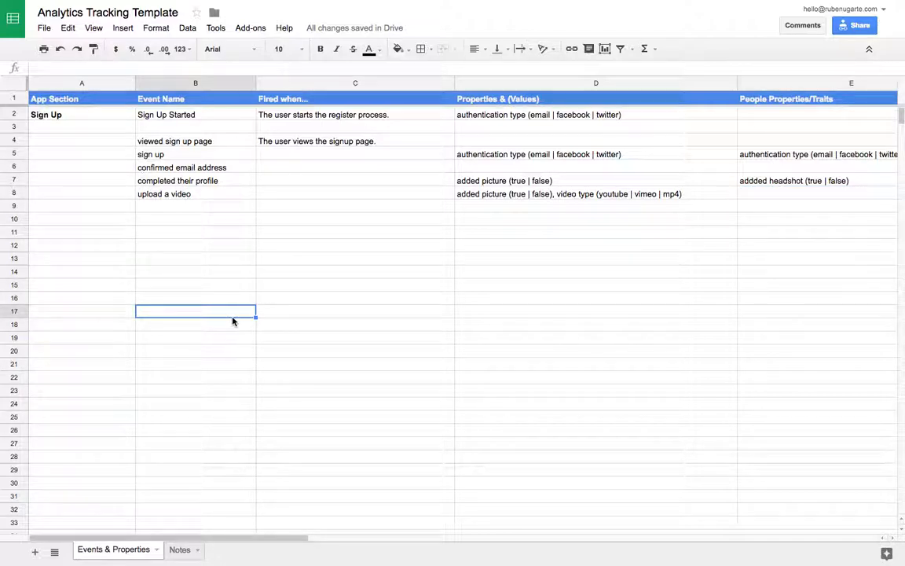
mouse_move(217, 281)
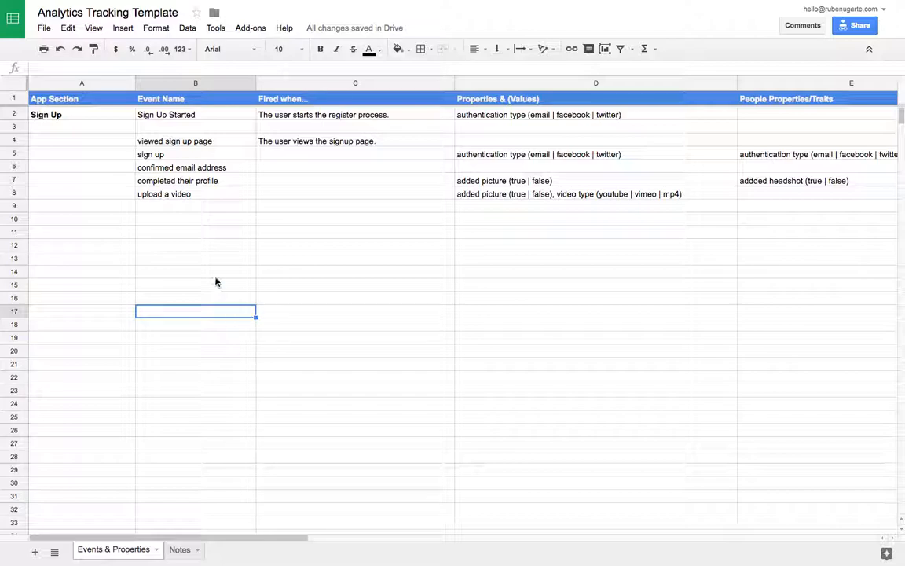
mouse_move(246, 305)
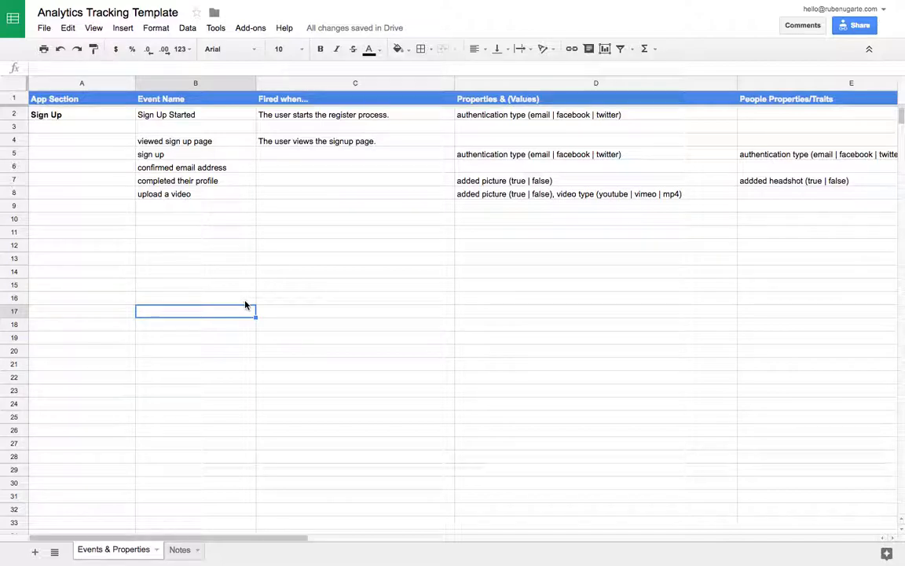
mouse_move(665, 204)
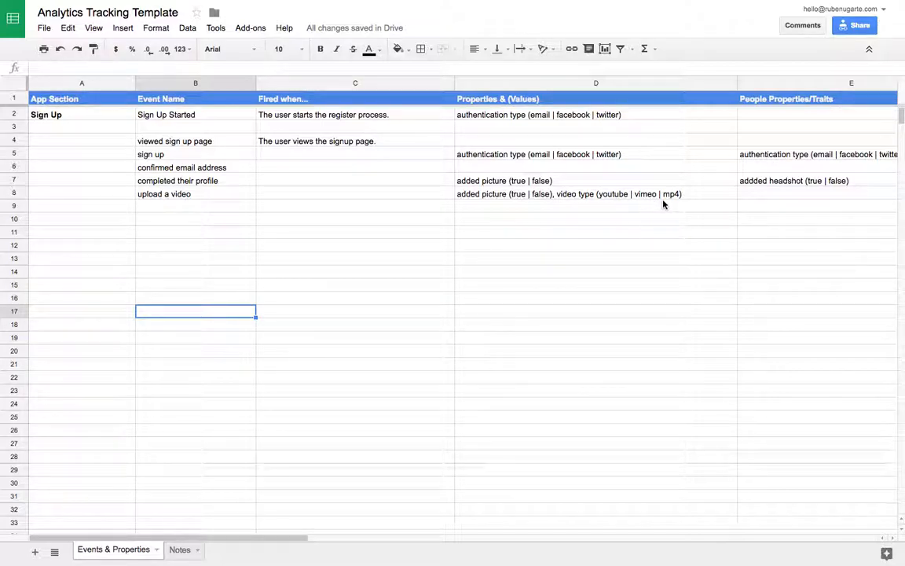
click(596, 194)
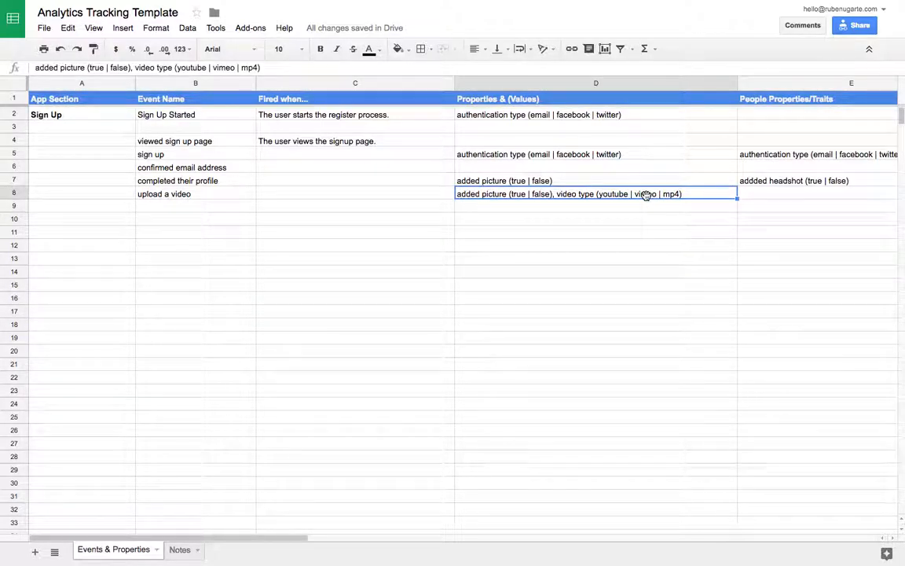